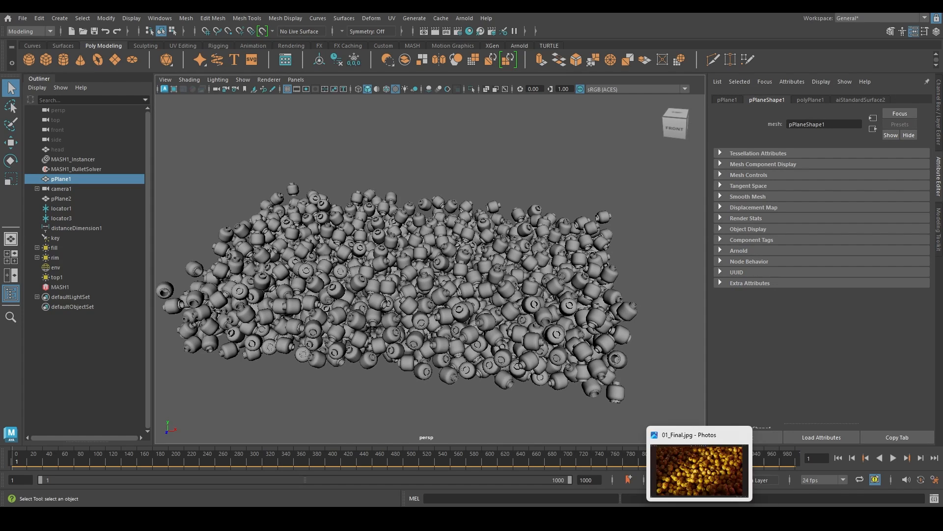
- View 01_Final.jpg, the yellow toy-head pile render, in Photos
left_click(697, 471)
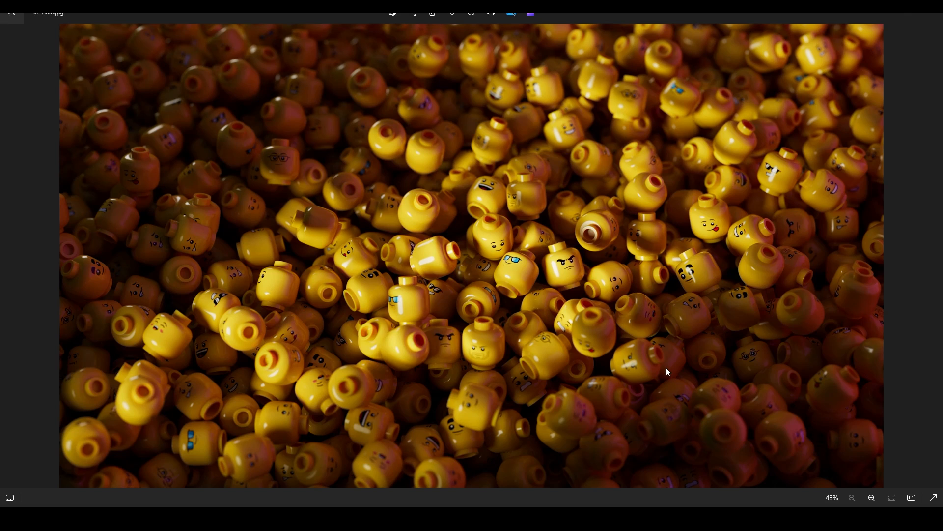
mouse_move(801, 245)
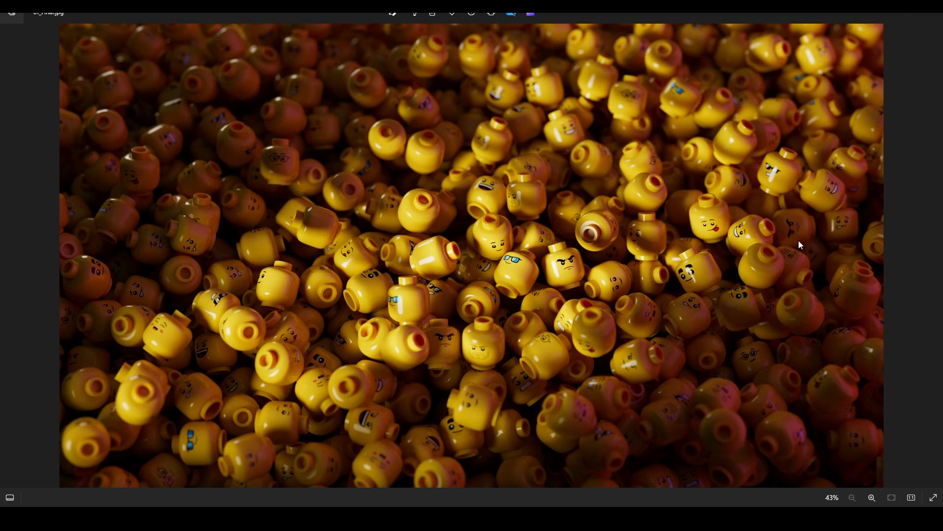
mouse_move(297, 423)
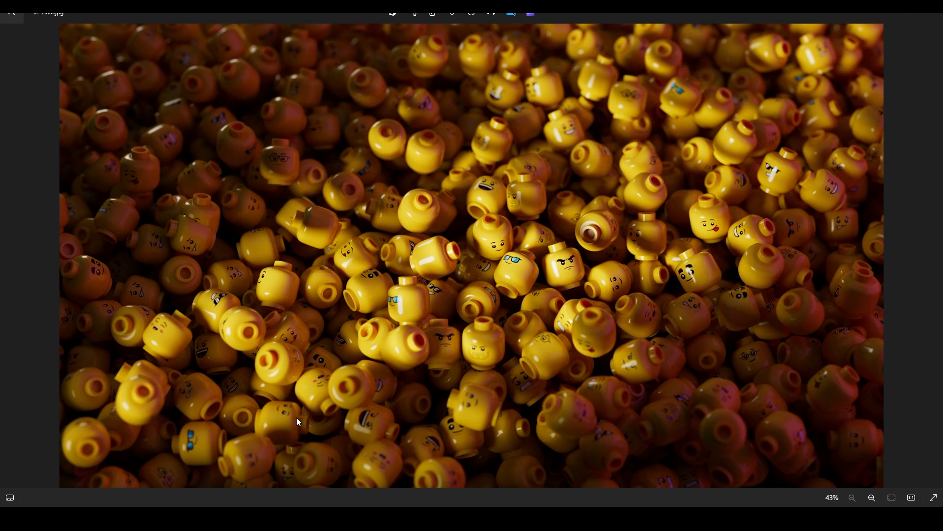
mouse_move(221, 252)
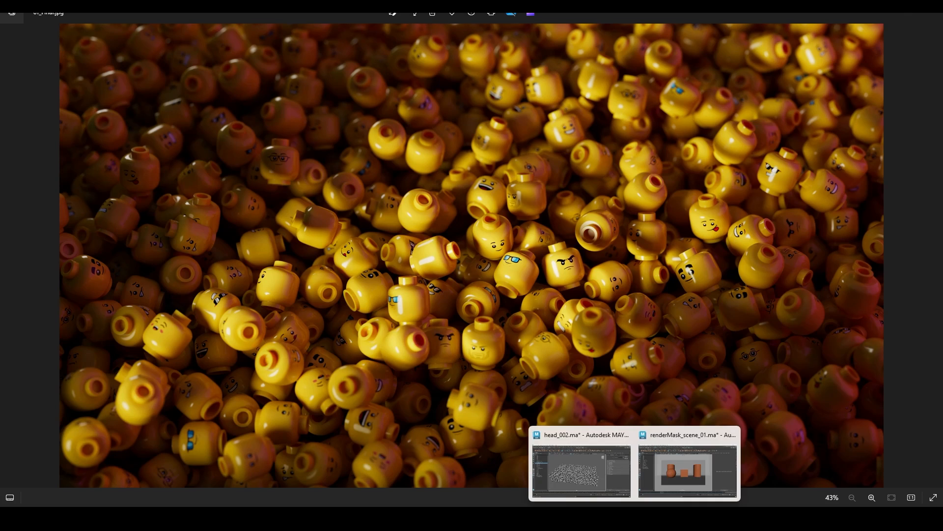
- Switch to the head_002 scene, hide the MASH head instancer, then reselect it
left_click(579, 469)
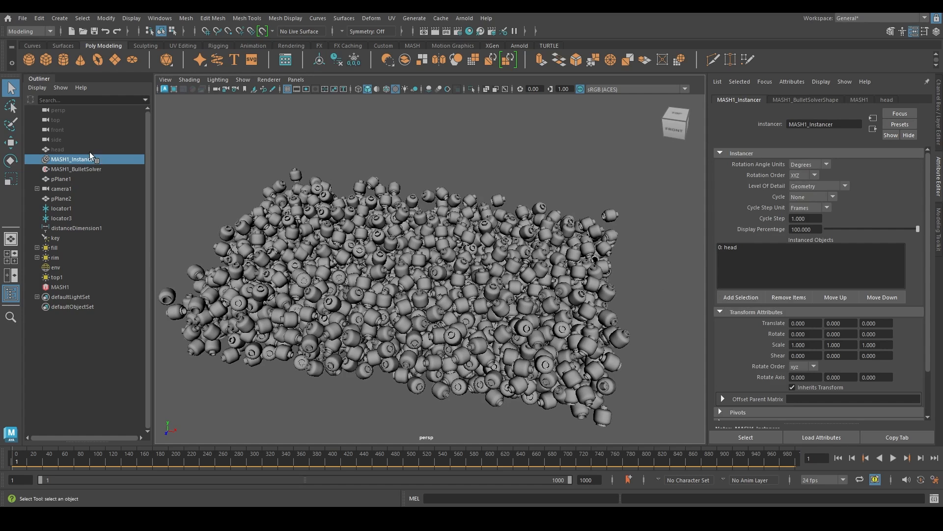
key("ctrl+h")
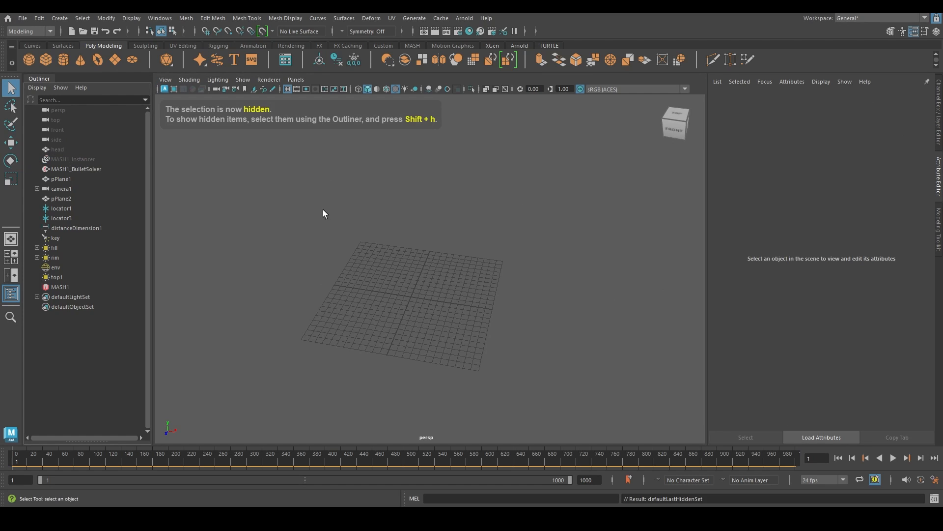
left_click(73, 159)
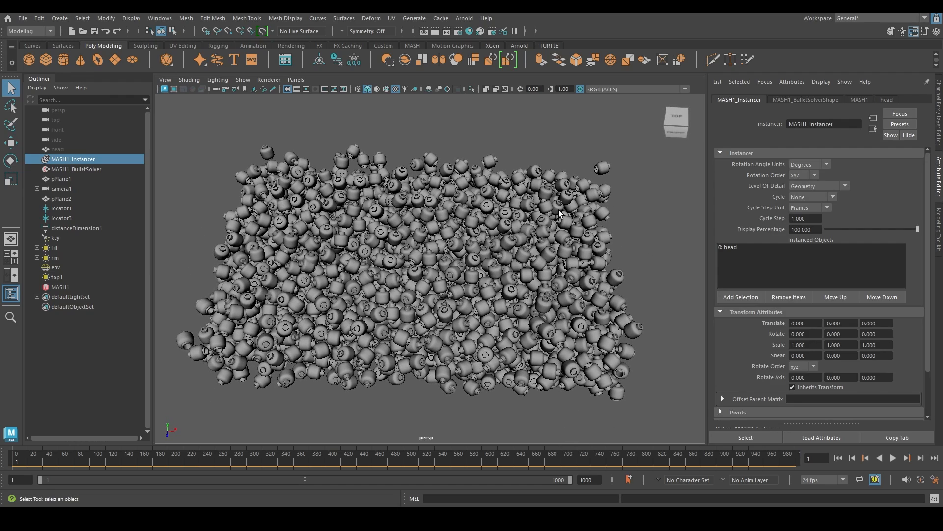
mouse_move(545, 316)
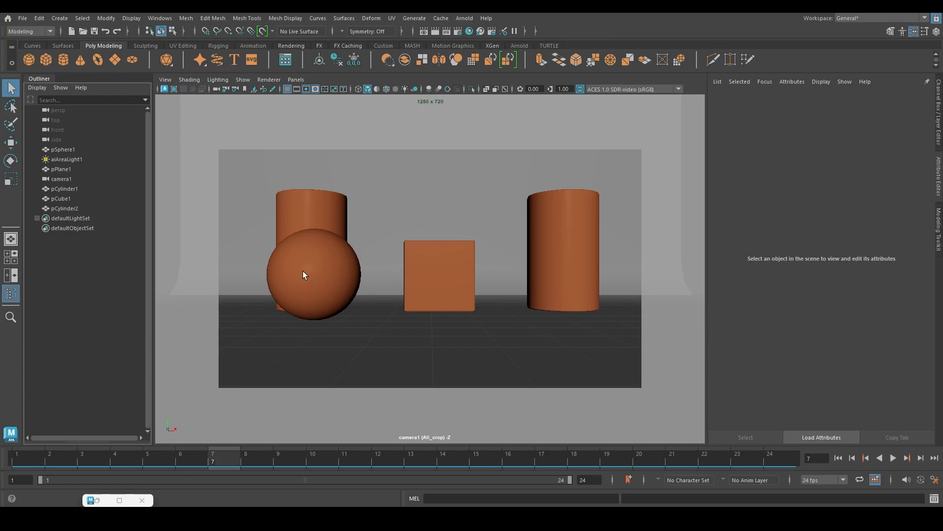
- Scrub the Read2 render, checking frame 11 (ball centred) and frame 6
left_click(892, 458)
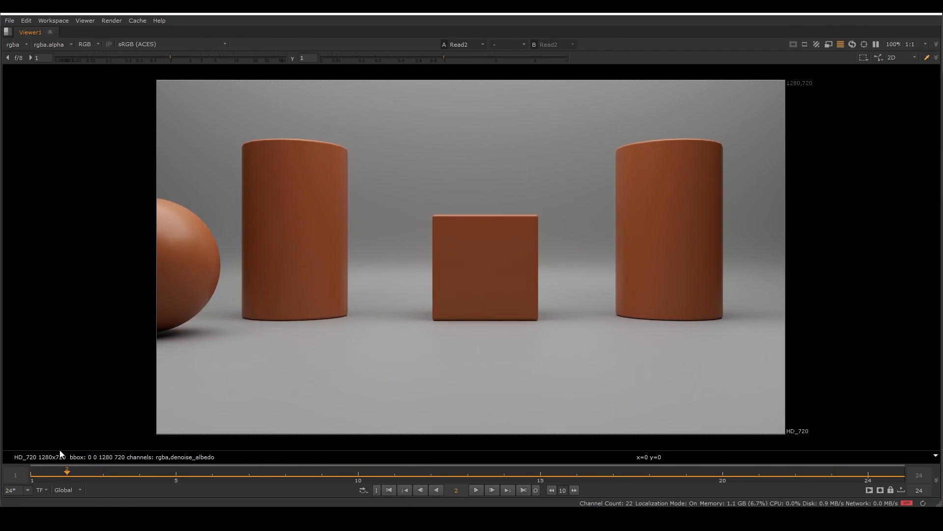
left_click_drag(67, 471, 504, 470)
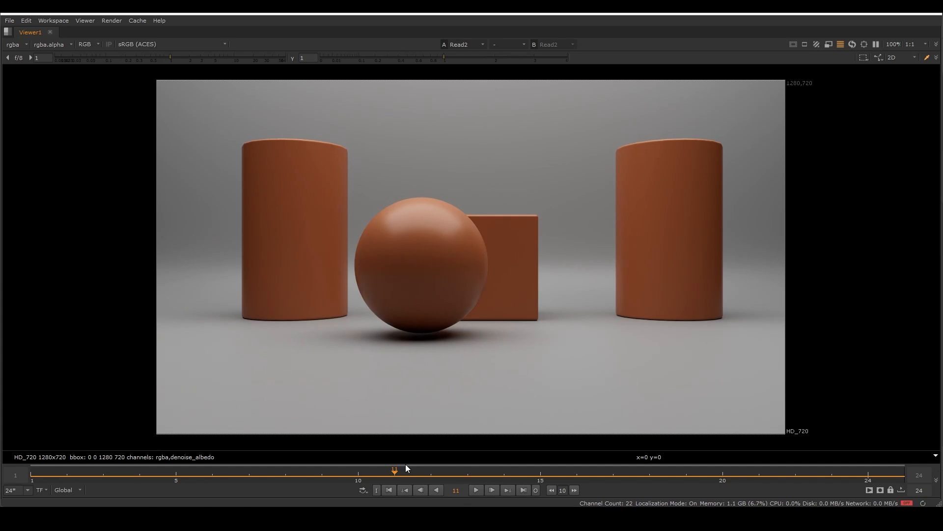
left_click_drag(394, 470, 211, 469)
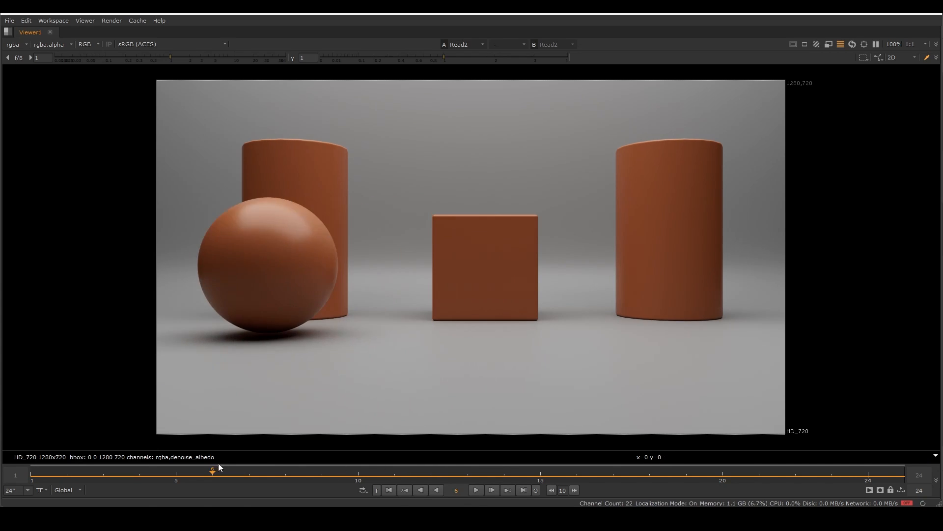
left_click_drag(213, 469, 648, 468)
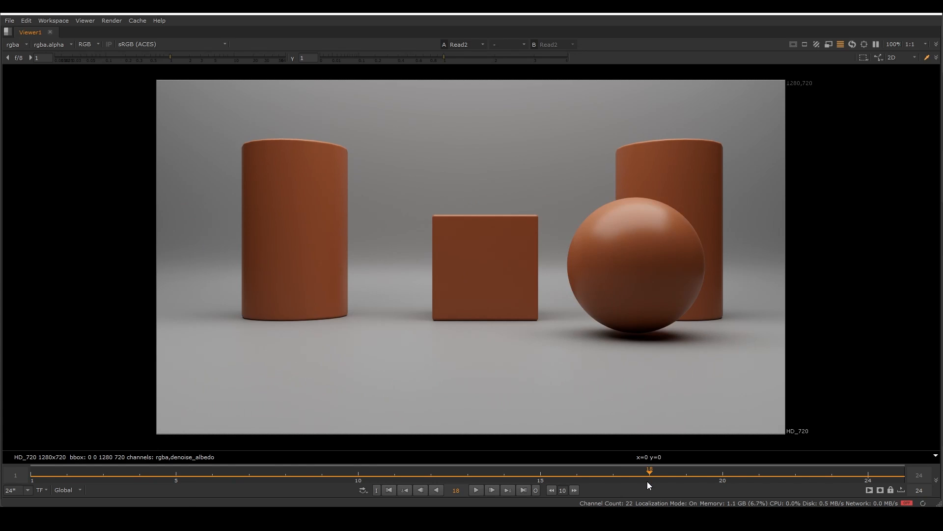
mouse_move(448, 308)
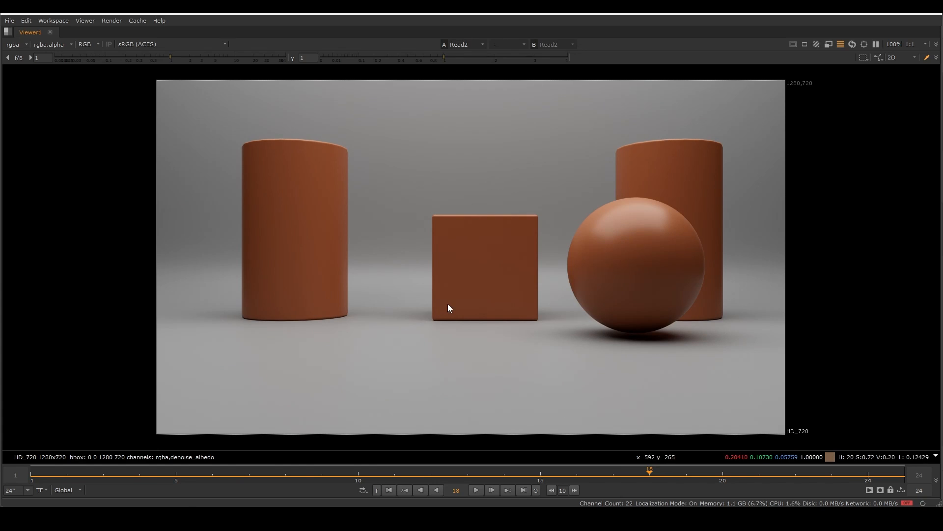
mouse_move(480, 440)
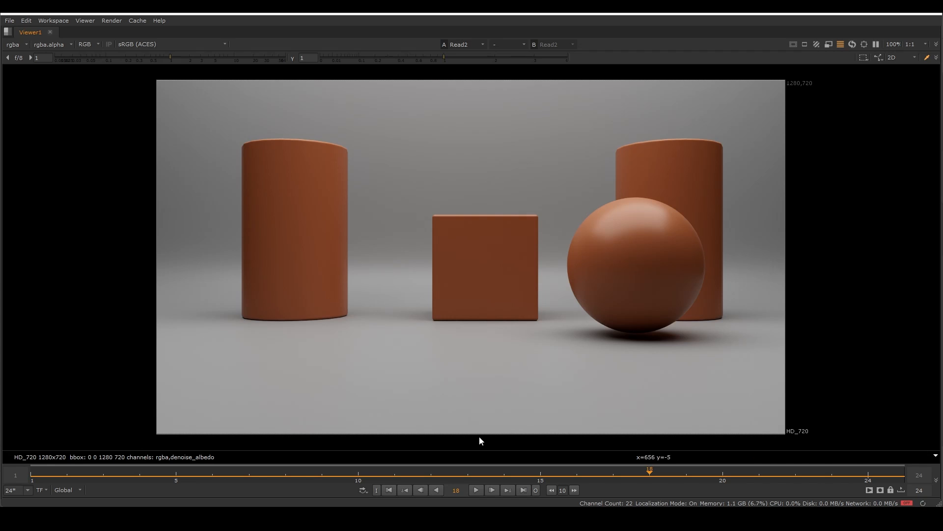
mouse_move(563, 463)
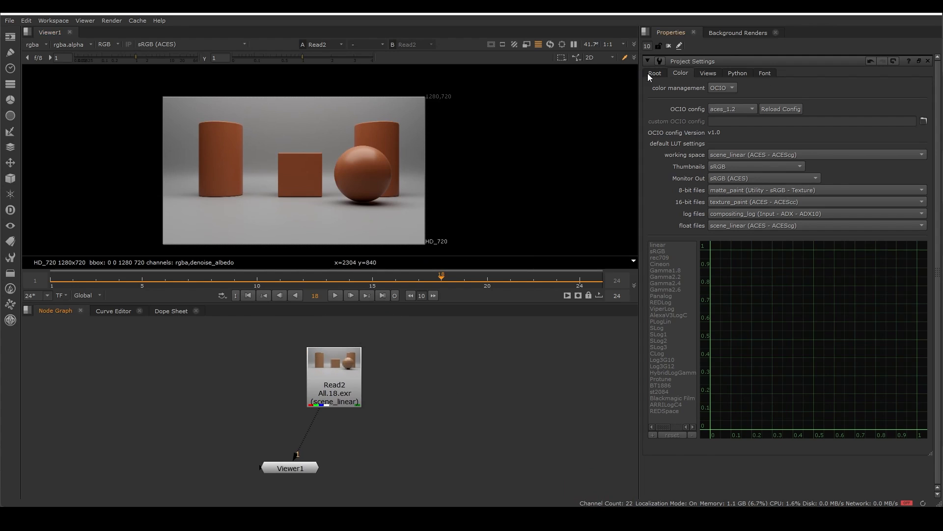
- Check the Read2 format in Project Settings and set full size format to HD_720
left_click(654, 73)
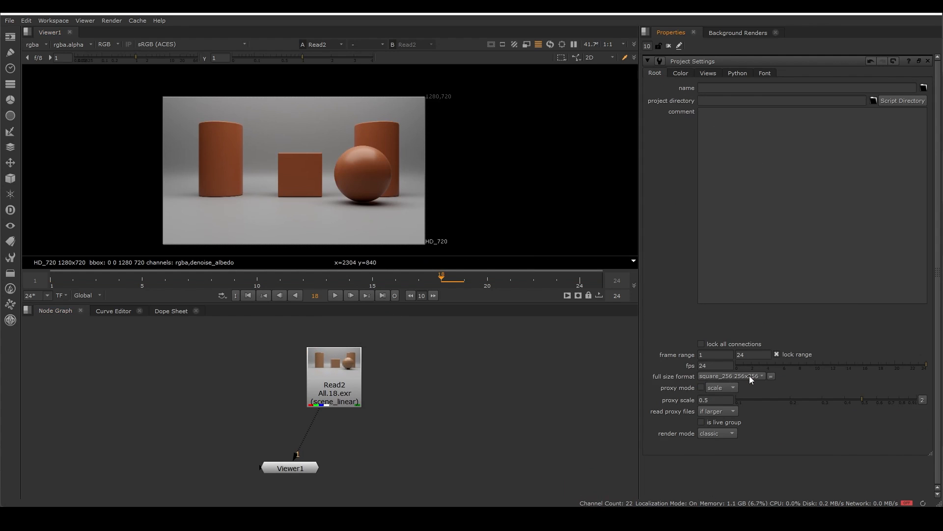
left_click(730, 376)
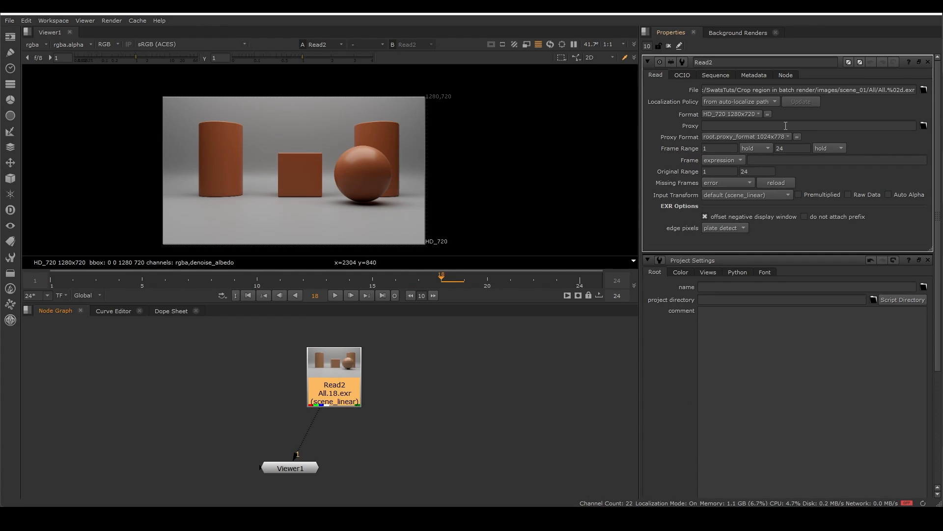
mouse_move(748, 118)
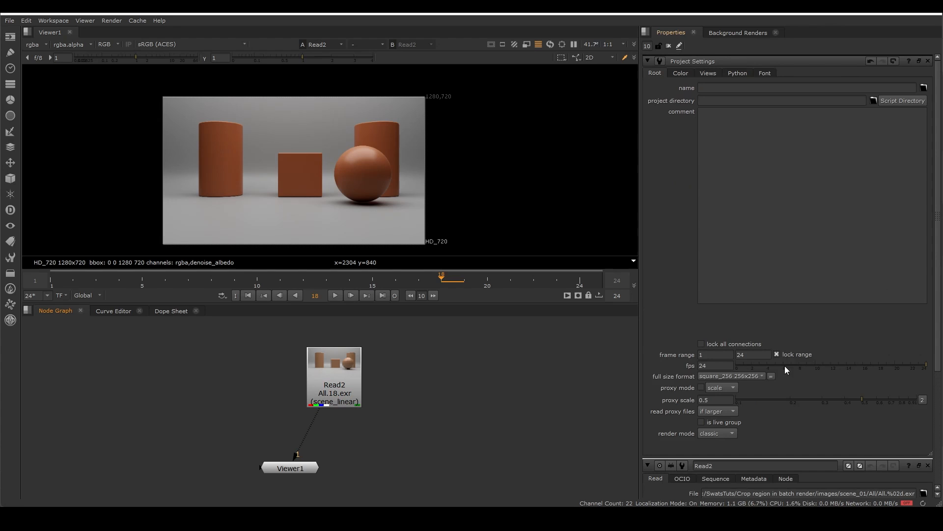
left_click(729, 376)
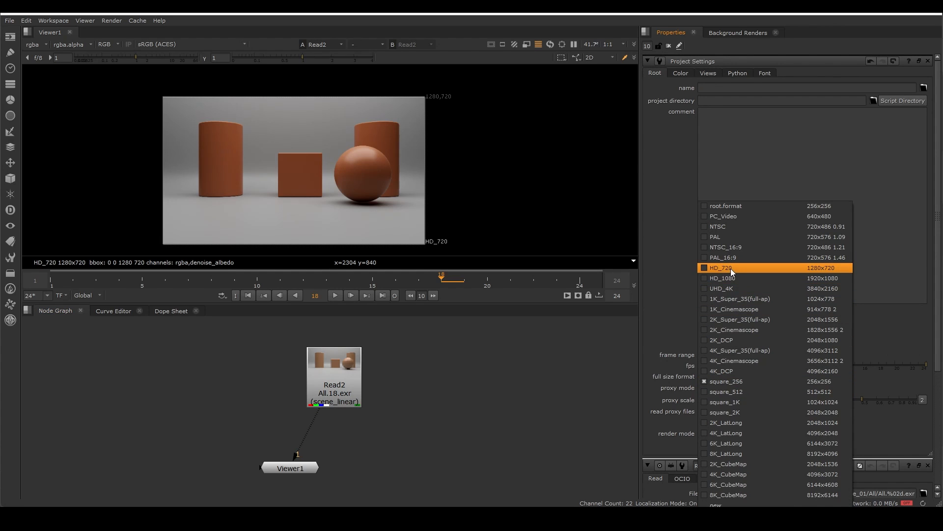
left_click(720, 267)
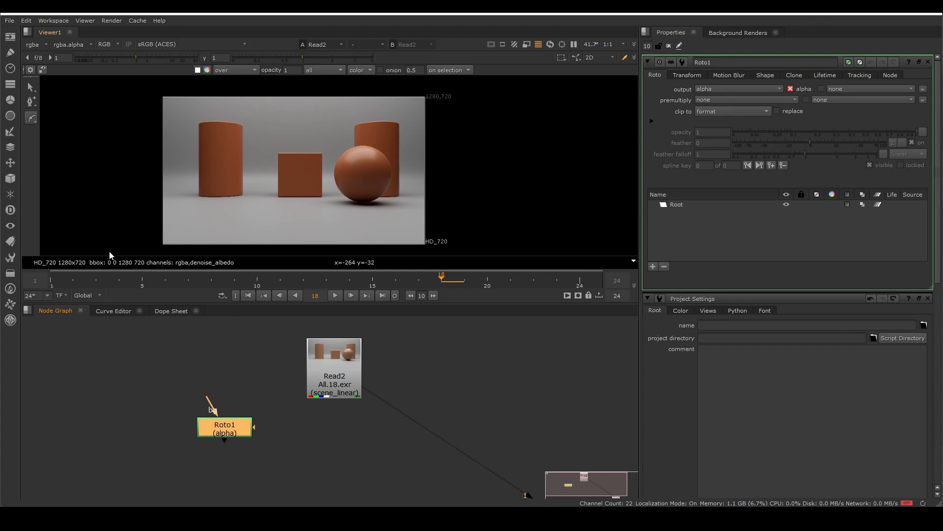
- On frame 1, draw a Bezier roto shape fitted around the orange ball
left_click(247, 295)
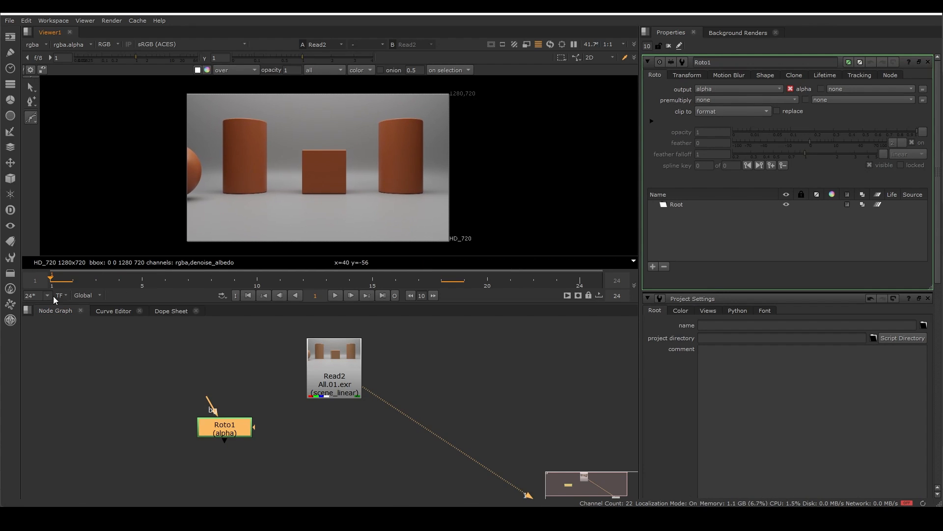
left_click(334, 367)
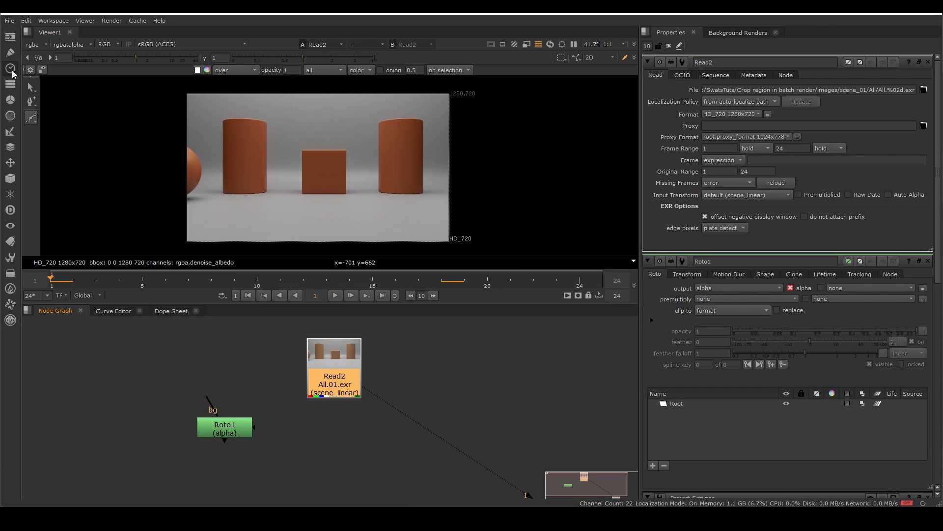
mouse_move(182, 145)
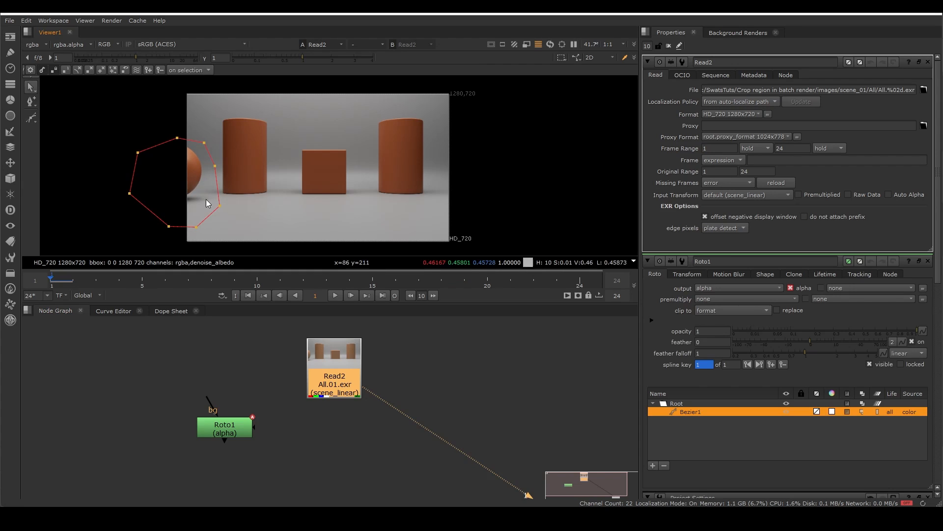
mouse_move(277, 201)
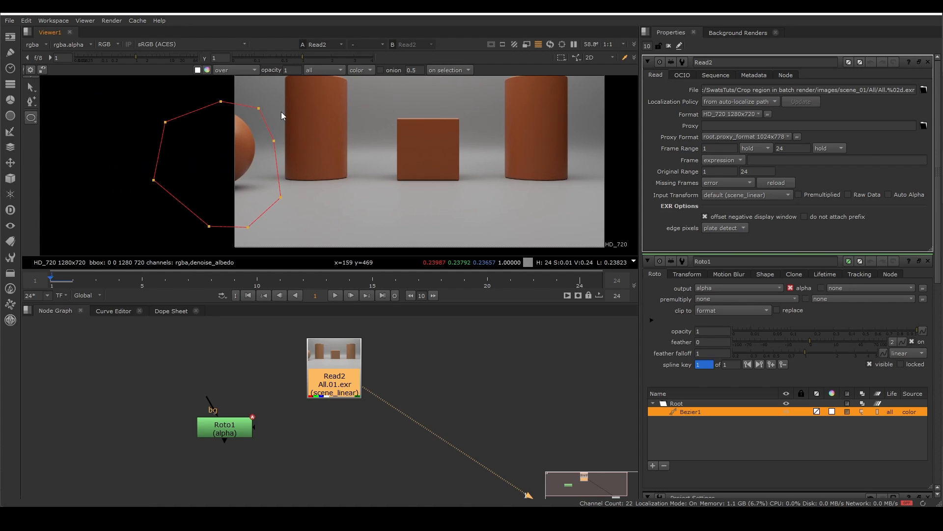
mouse_move(223, 217)
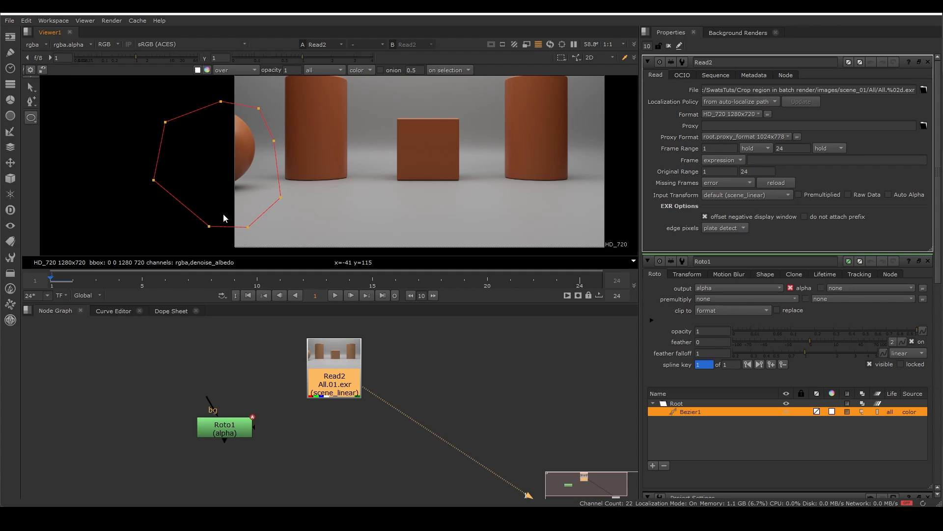
mouse_move(319, 224)
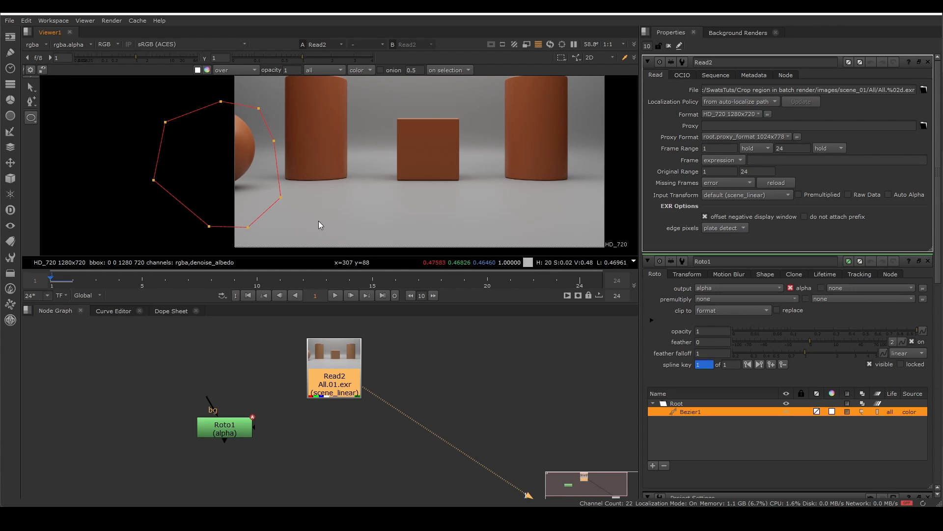
mouse_move(253, 207)
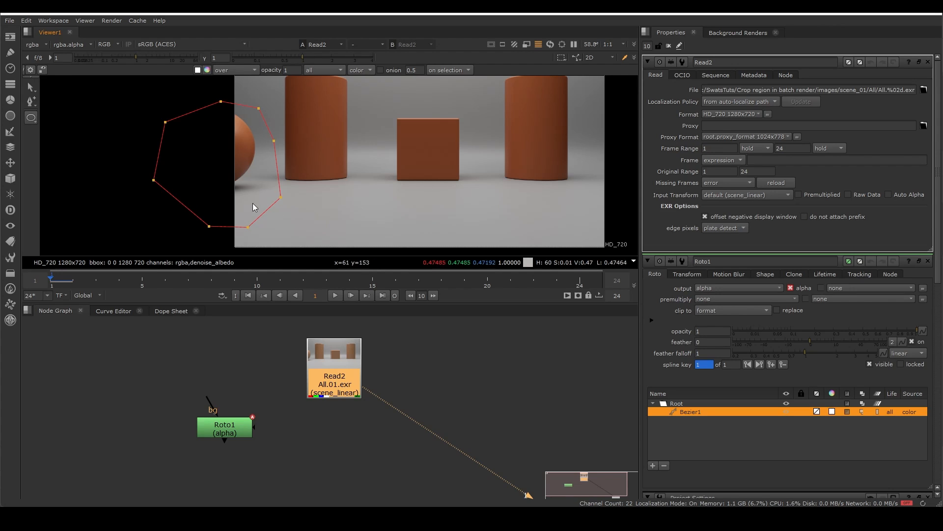
mouse_move(295, 150)
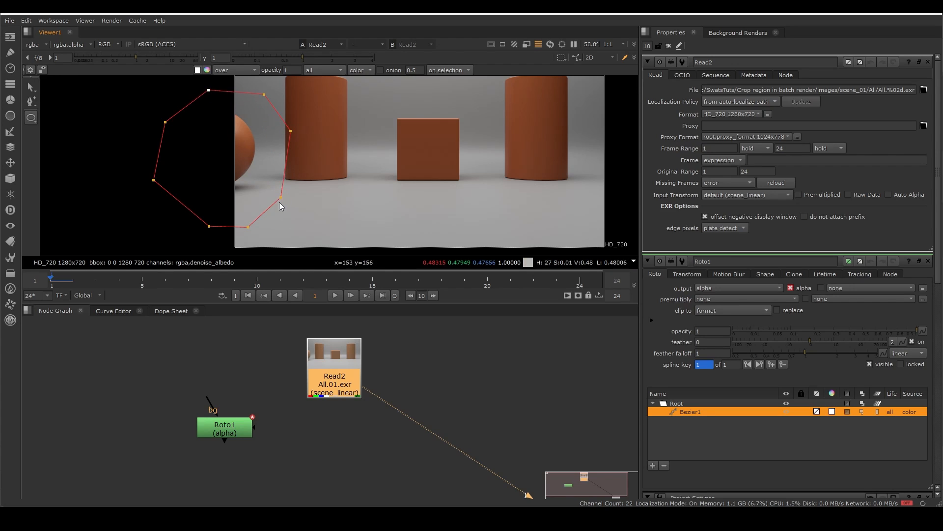
left_click_drag(280, 207, 249, 230)
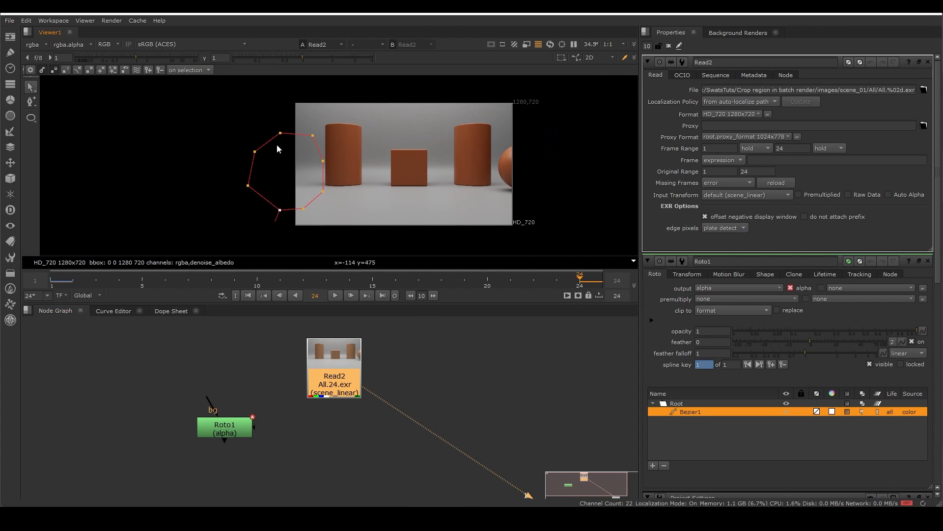
- Key the roto shape onto the ball at frame 24, verify by scrubbing, and output rgba
left_click_drag(280, 150, 526, 162)
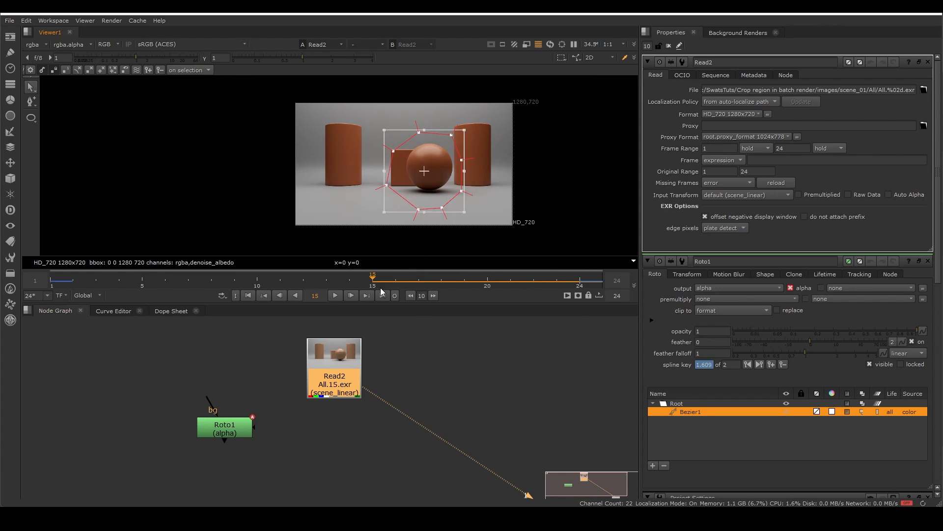
left_click_drag(372, 279, 257, 279)
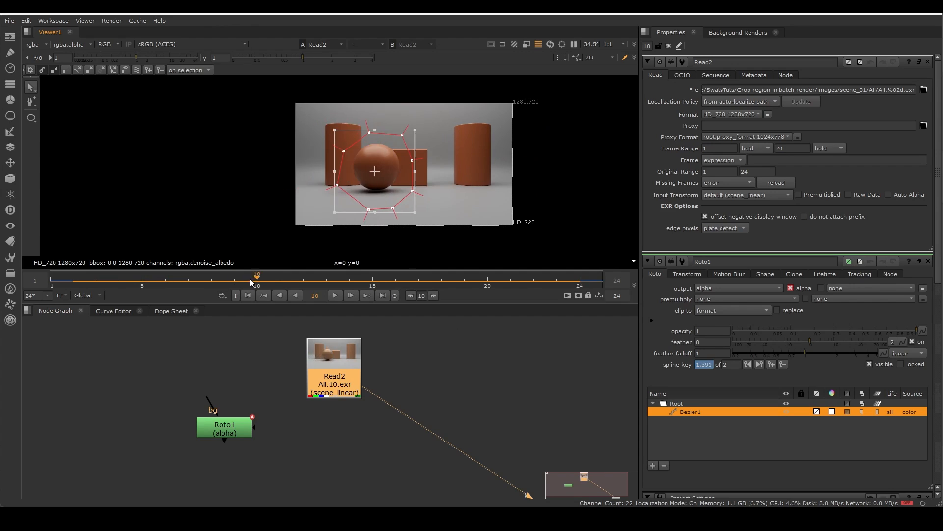
left_click_drag(257, 276, 395, 275)
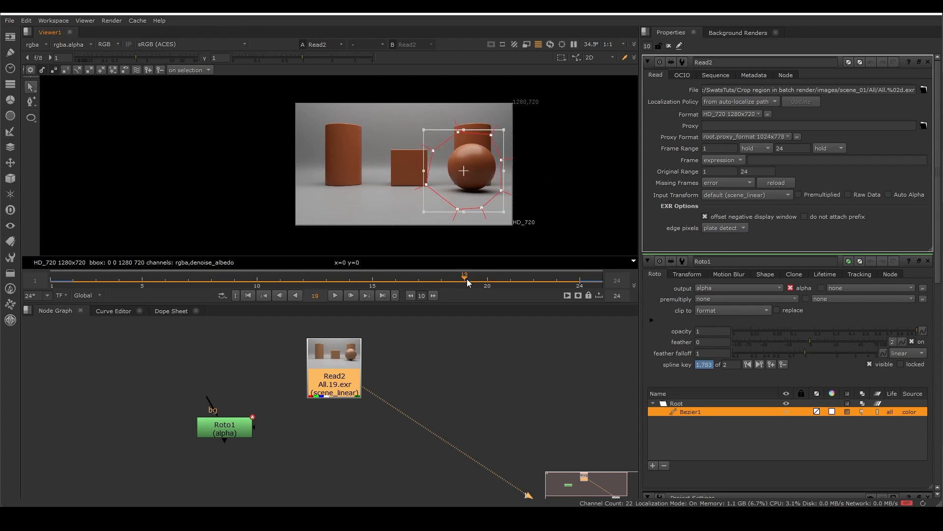
left_click_drag(463, 276, 394, 275)
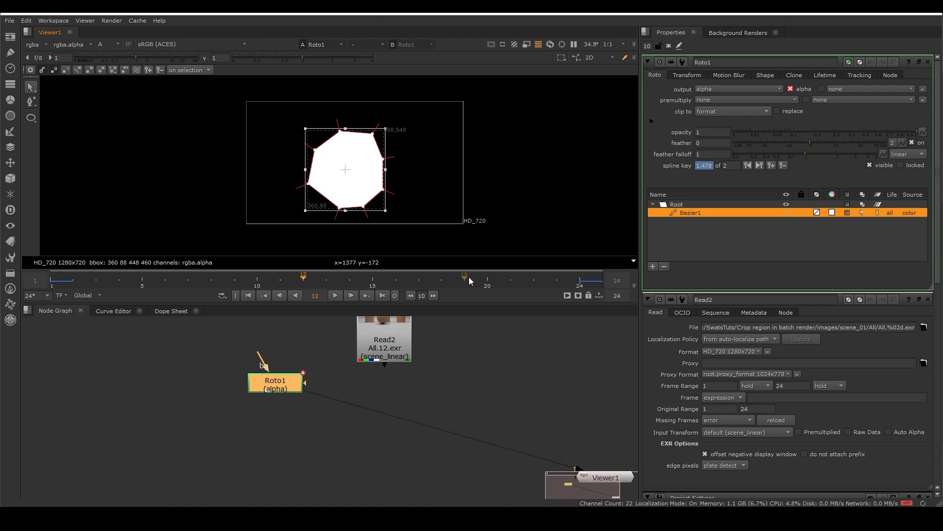
mouse_move(300, 256)
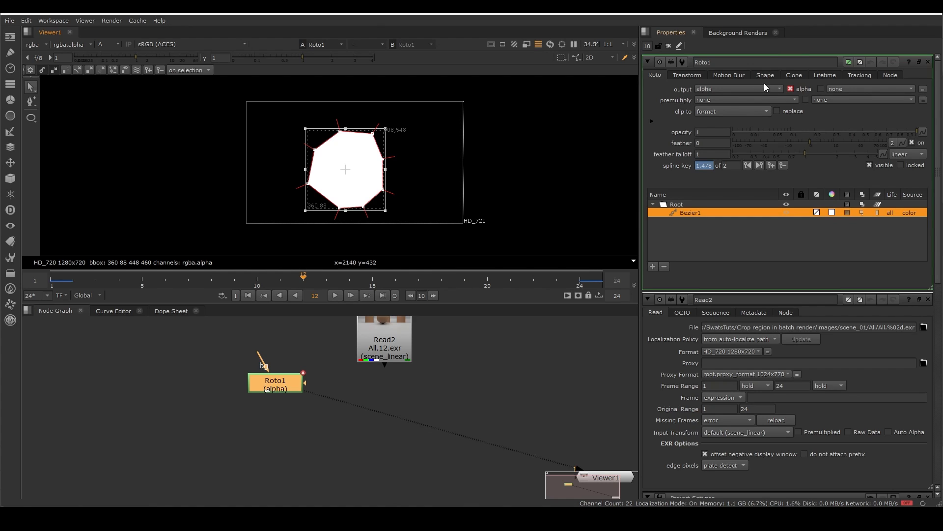
left_click(734, 88)
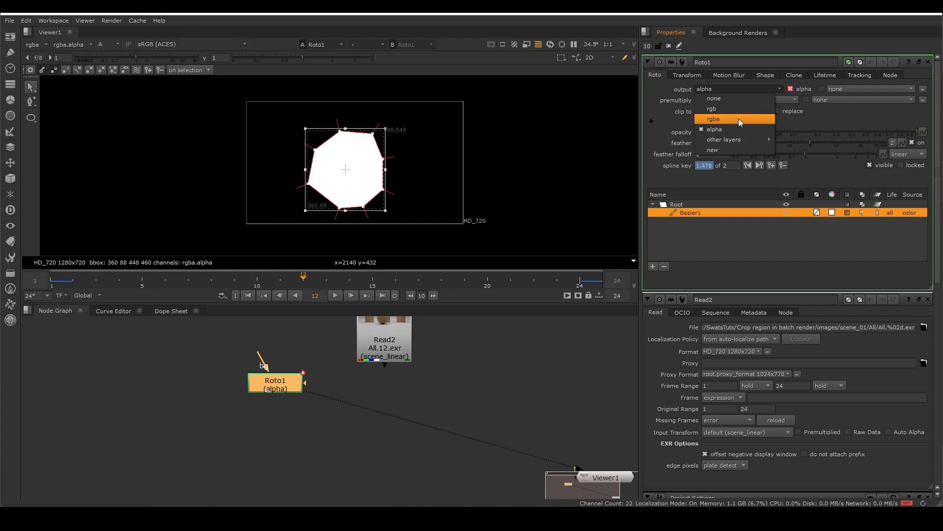
left_click(713, 118)
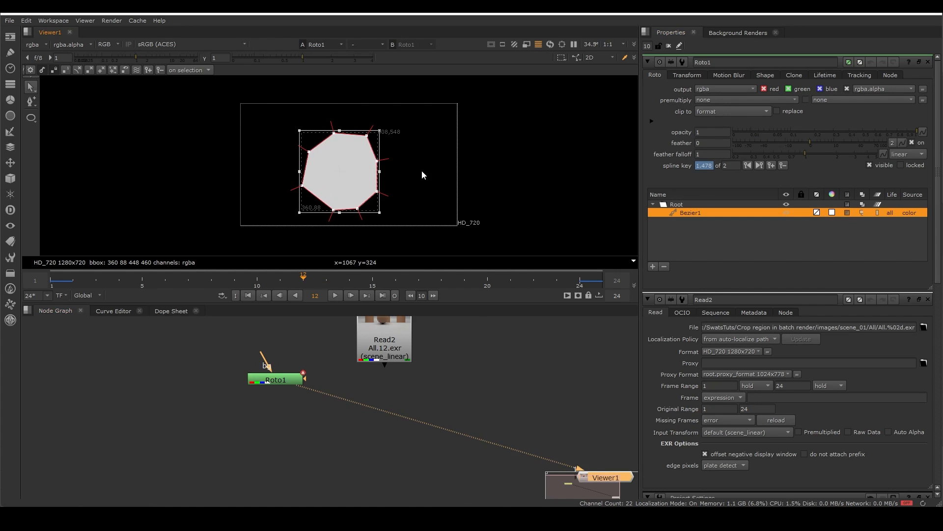
mouse_move(764, 89)
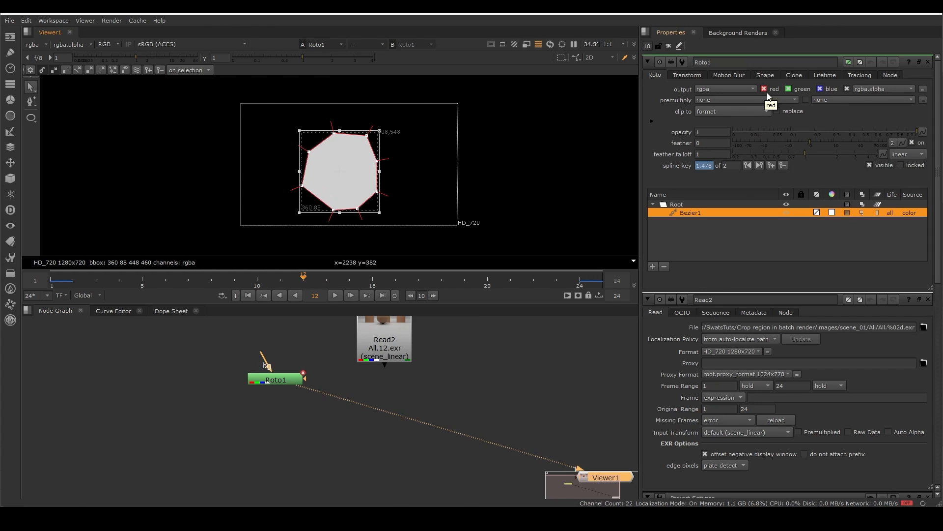
- Add a Write node writing render_mask.##.exr into a new 'mask' folder in render mask
type("wri")
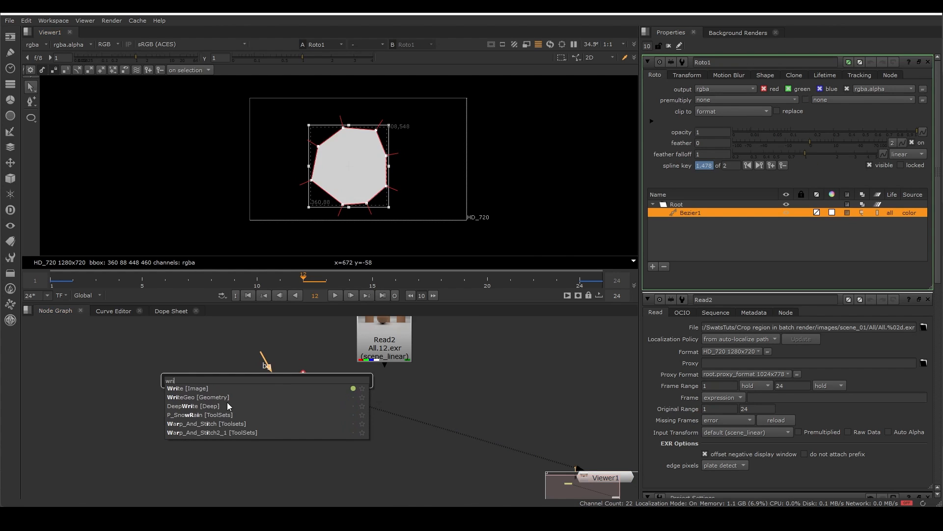
left_click(187, 388)
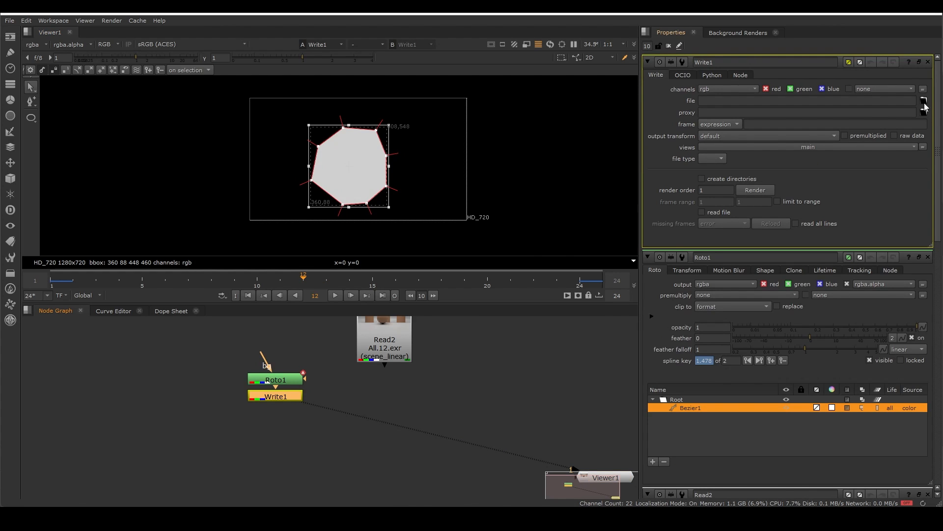
left_click(924, 100)
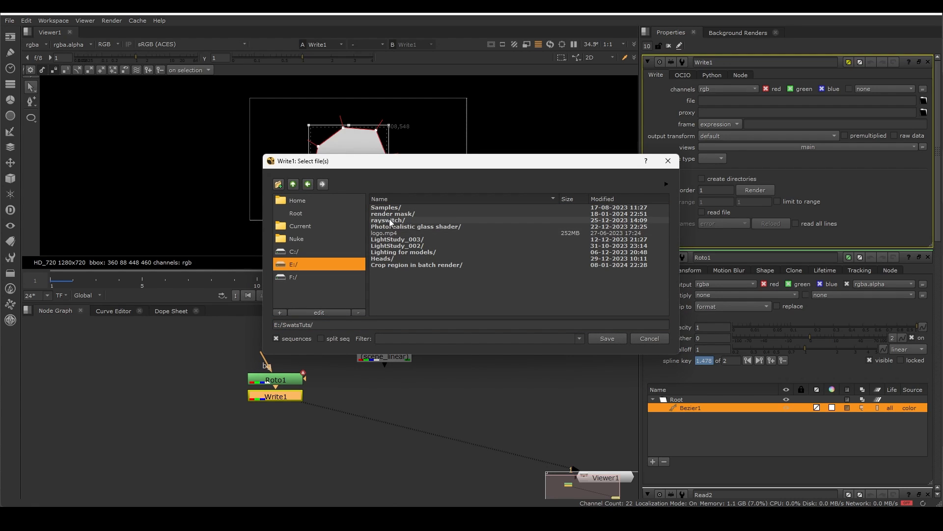
double_click(392, 213)
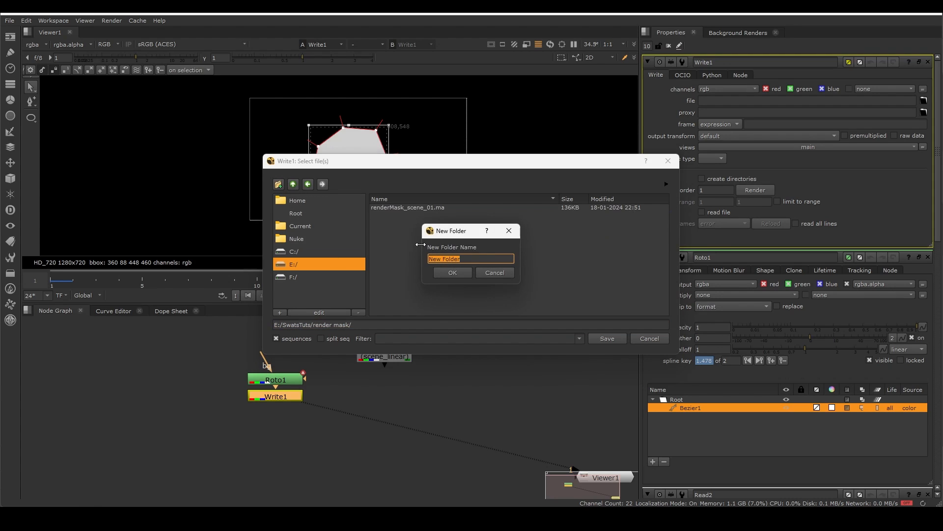
left_click(452, 273)
type("mask/render_mask")
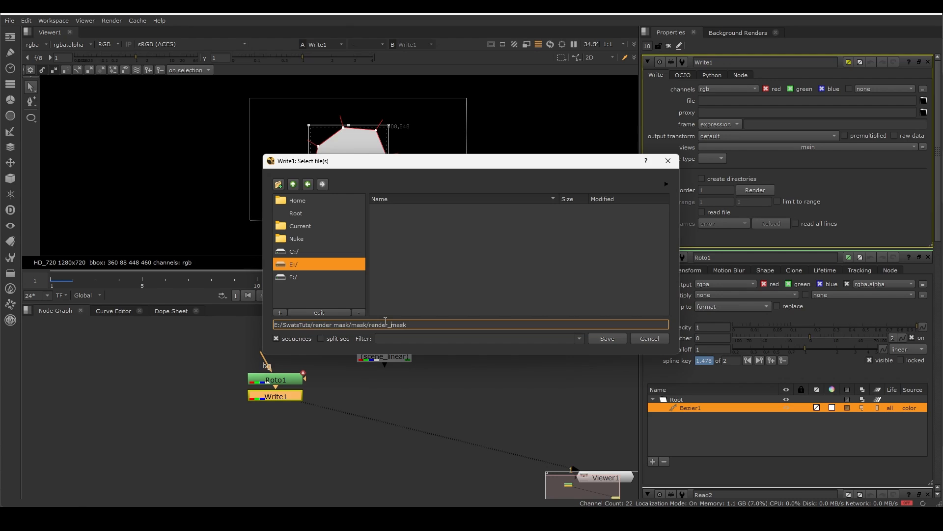
type(".")
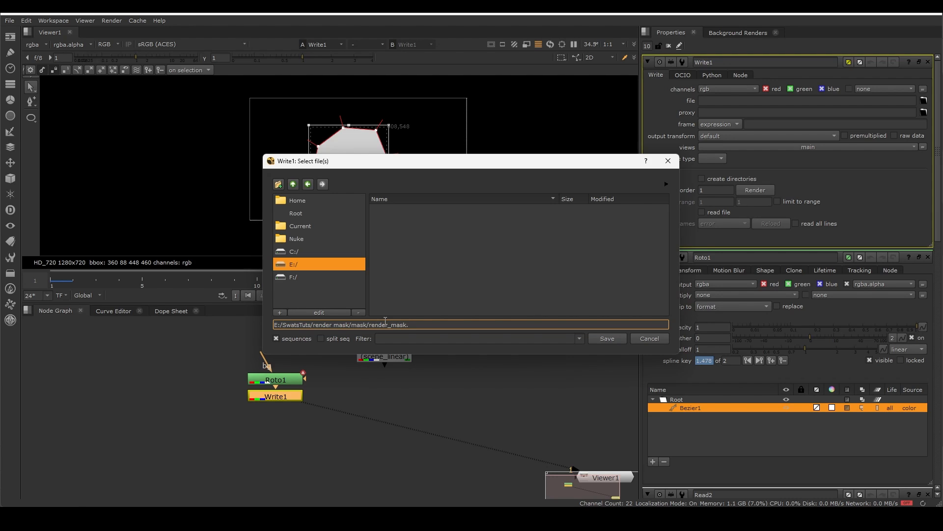
type("##.ex")
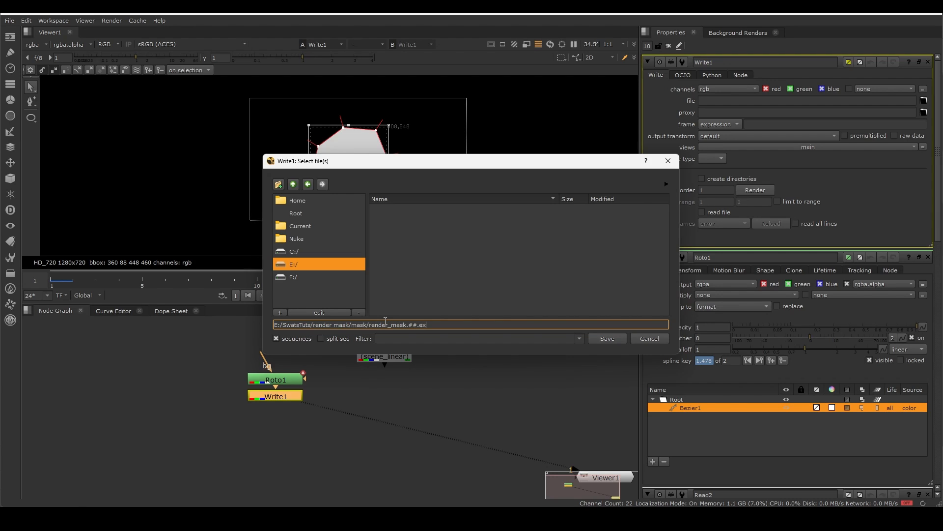
left_click(606, 338)
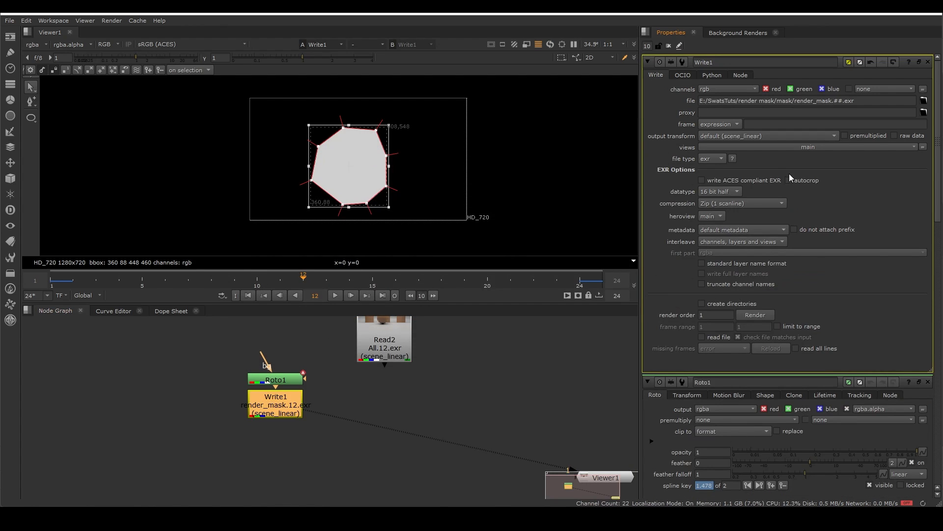
mouse_move(756, 275)
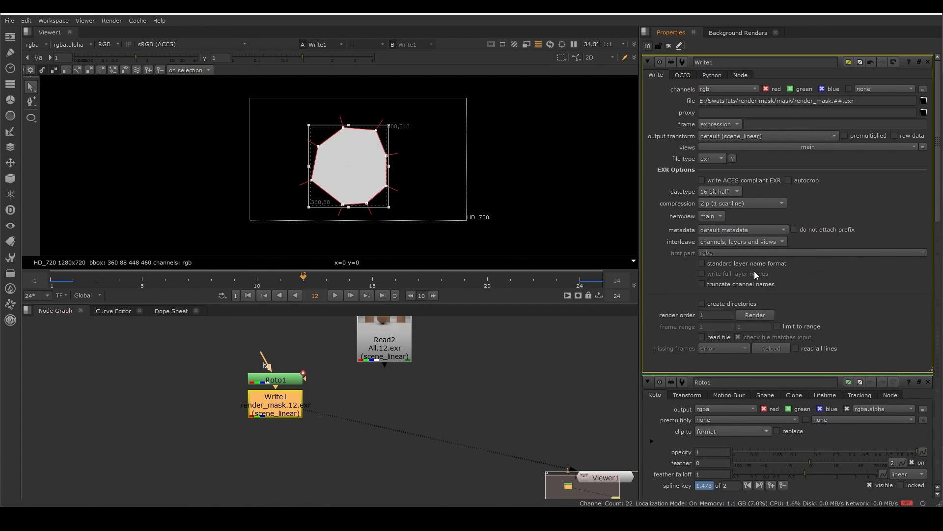
- Render Write1, then read the render_mask.##.exr sequence back and play it
left_click(755, 315)
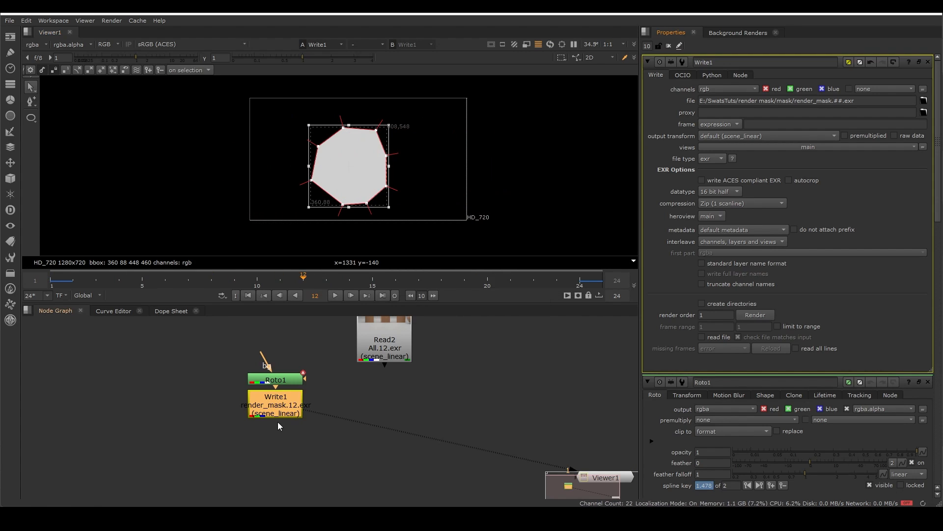
left_click(806, 100)
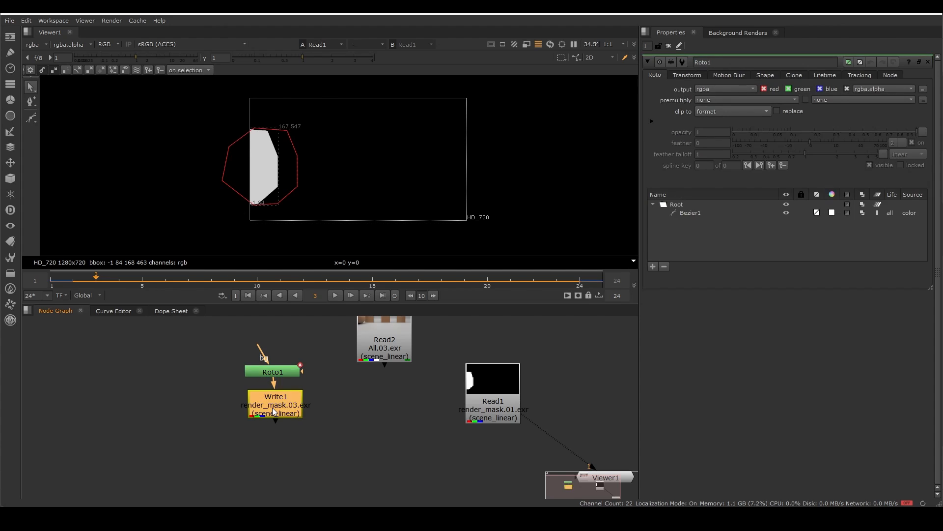
left_click(493, 401)
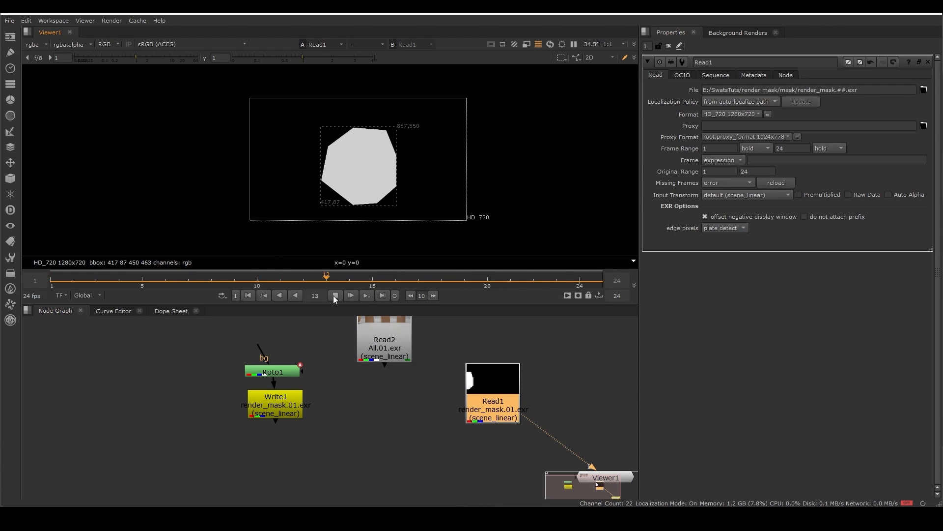
mouse_move(335, 295)
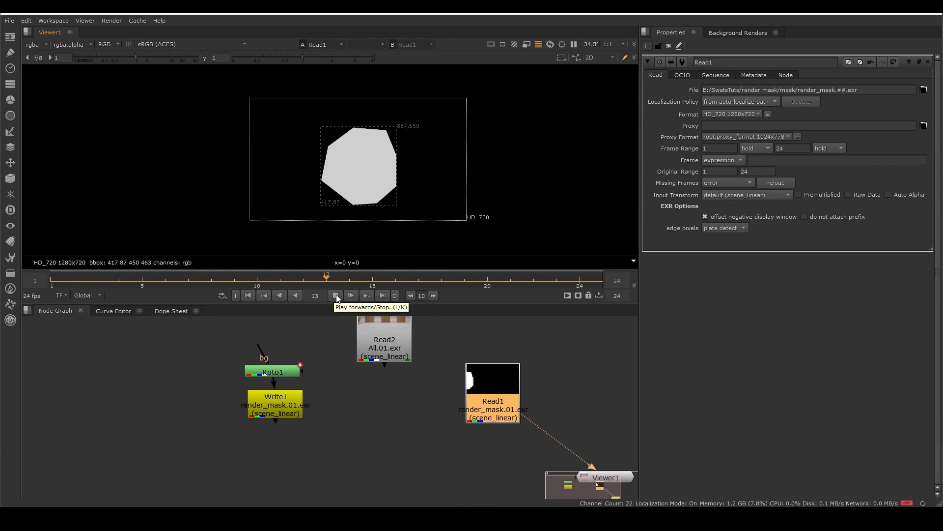
left_click(336, 295)
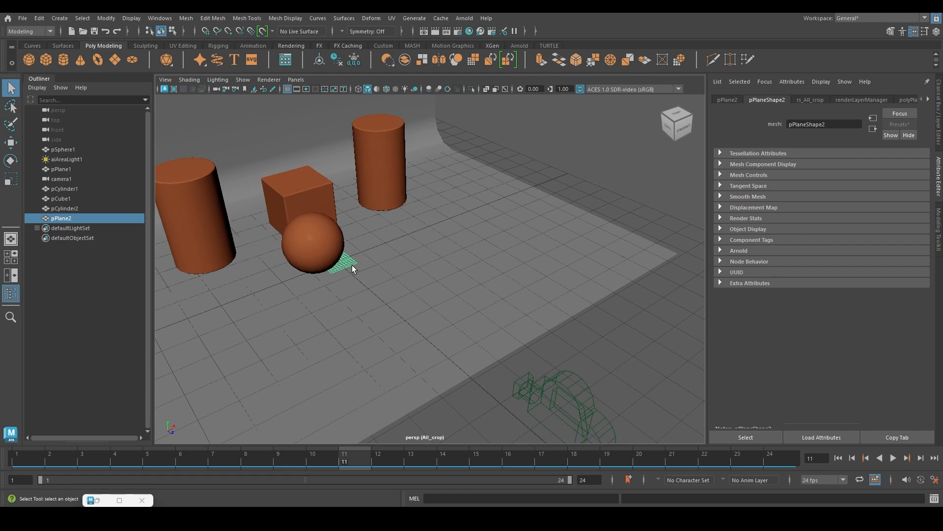
- Rotate and move pPlane2 in front of camera1 so it covers the frame
left_click(11, 161)
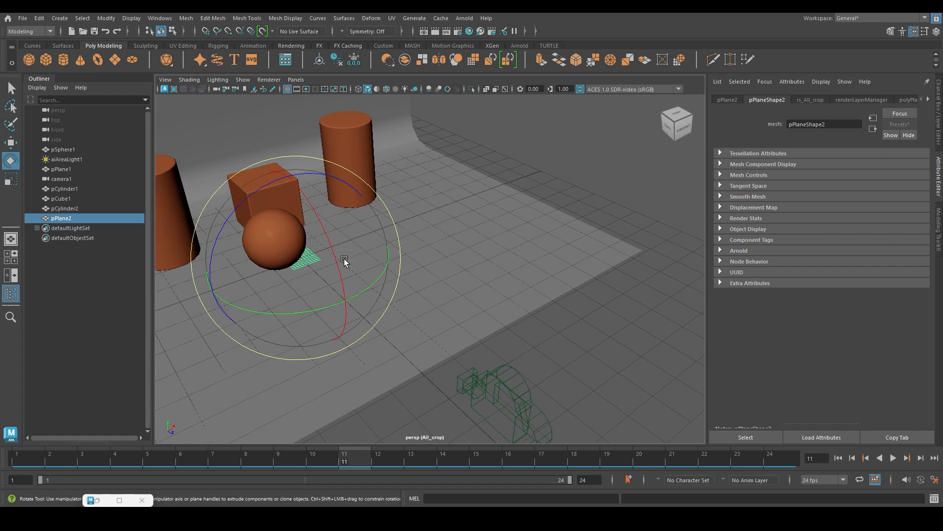
left_click_drag(346, 262, 311, 218)
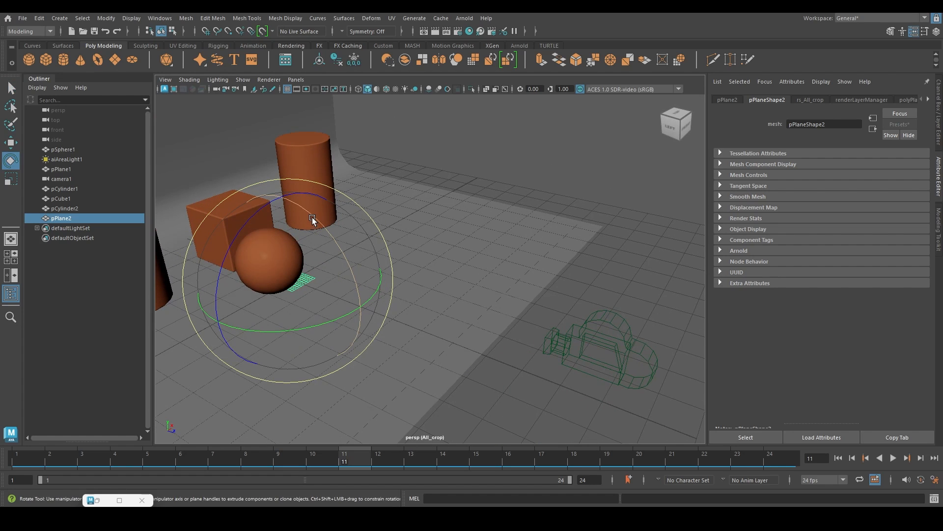
left_click_drag(312, 218, 356, 277)
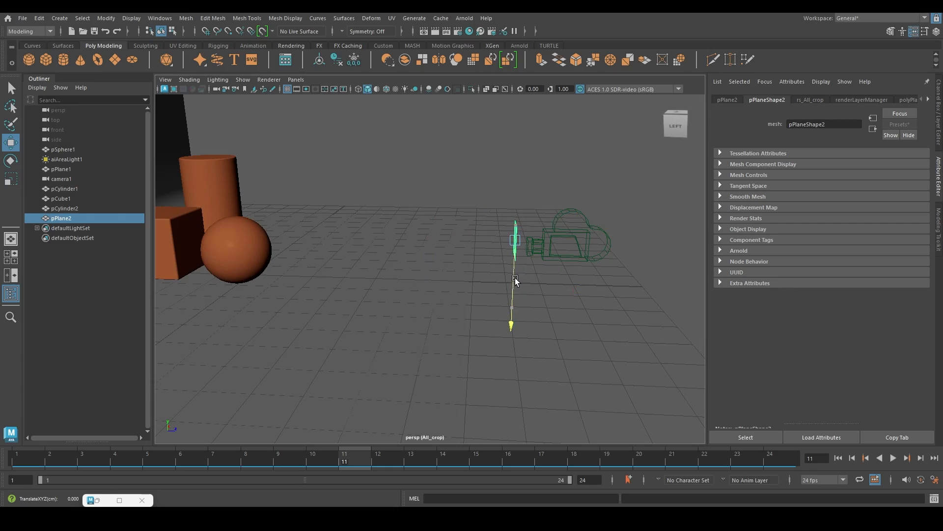
left_click_drag(518, 279, 517, 303)
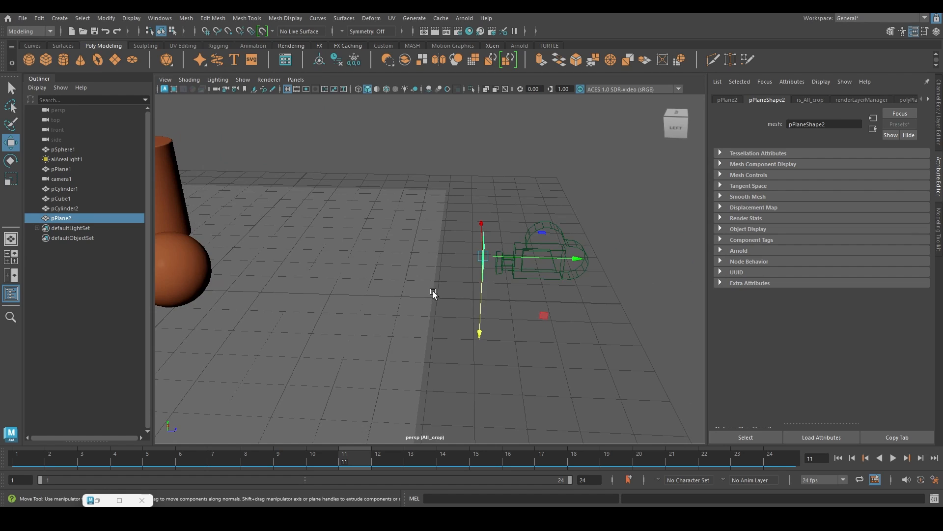
left_click_drag(433, 295, 223, 228)
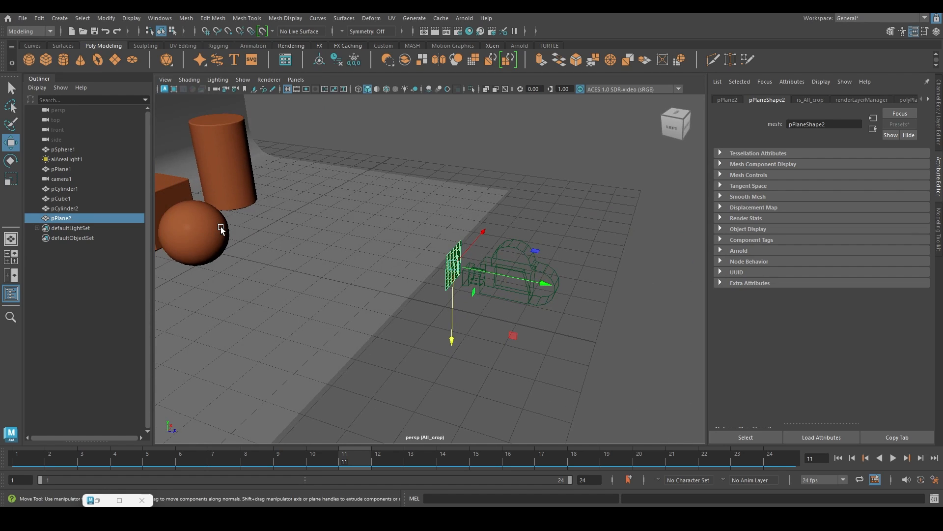
mouse_move(516, 335)
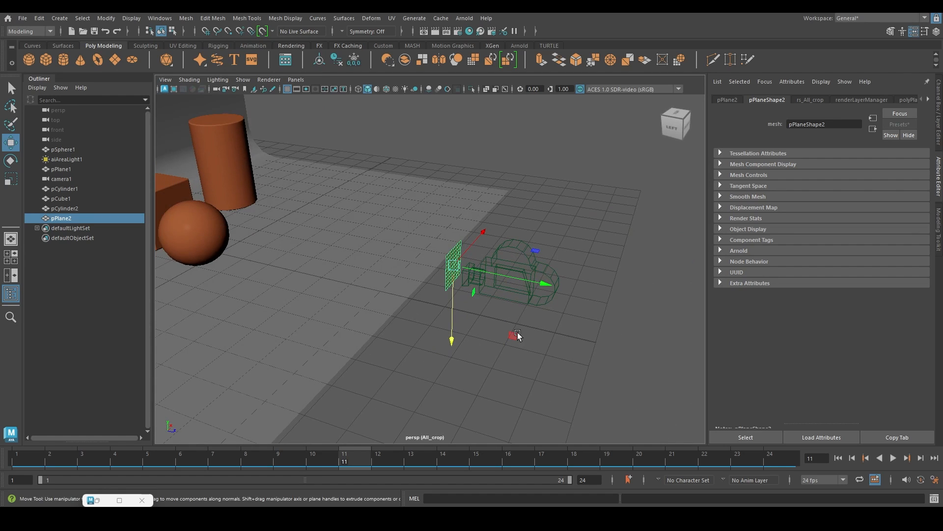
left_click(295, 80)
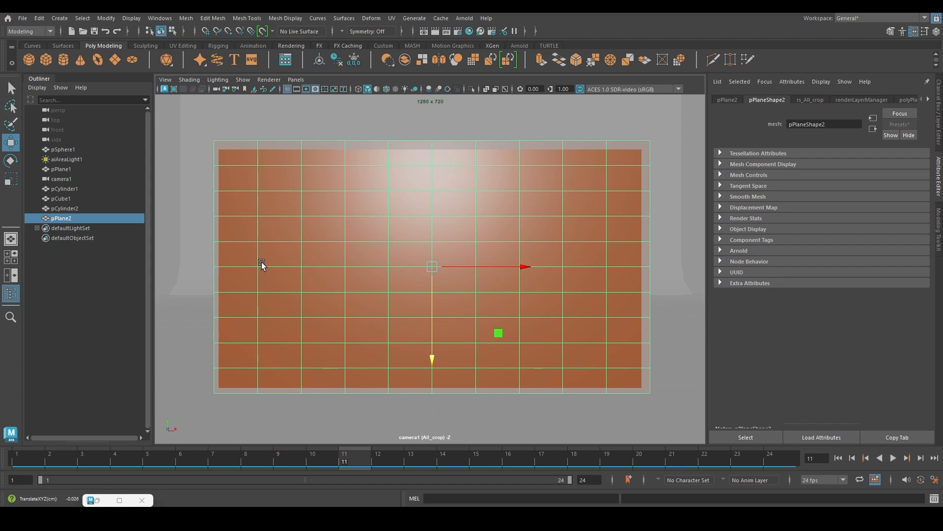
mouse_move(62, 222)
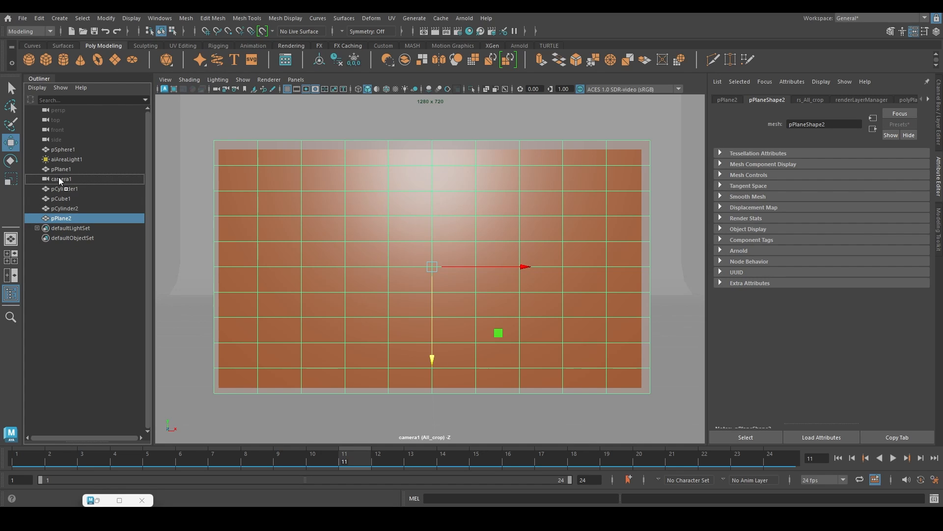
- Parent pPlane2 under camera1, switch to perspective, then look through camera1 again
left_click(295, 80)
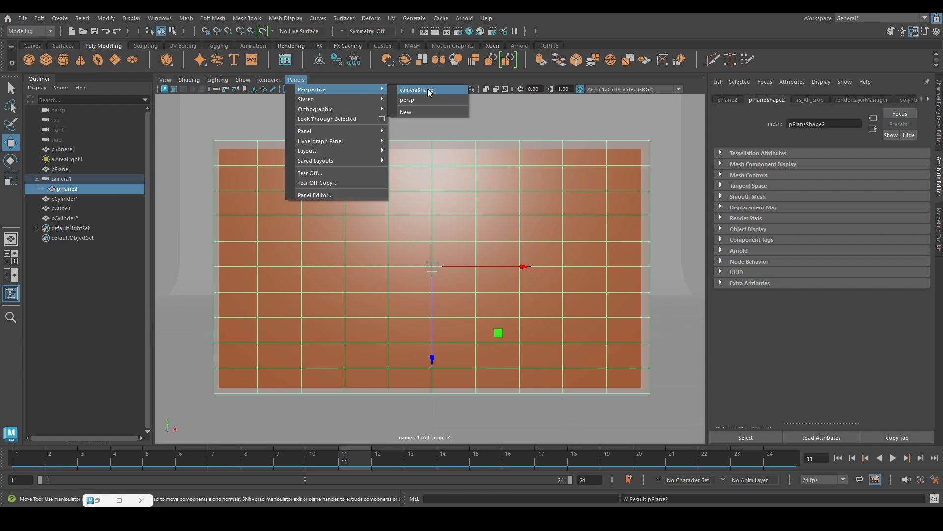
left_click(406, 99)
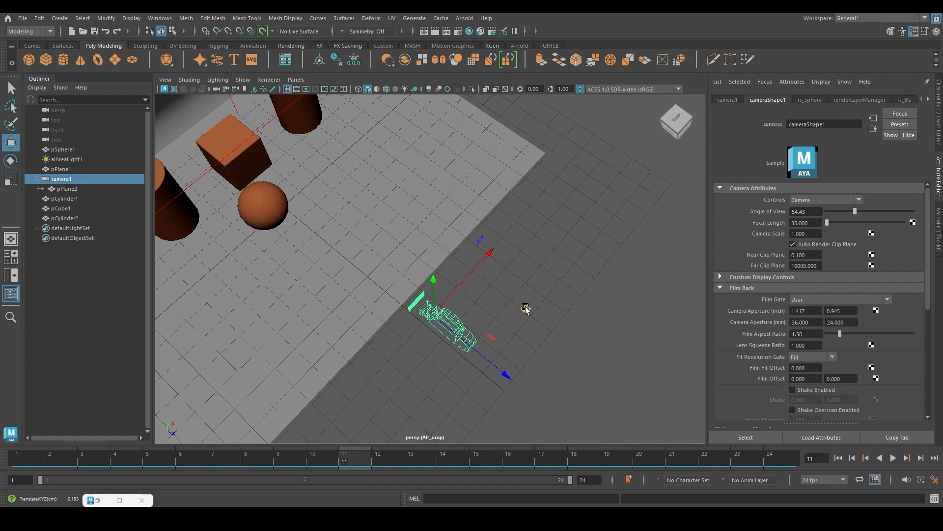
left_click(296, 80)
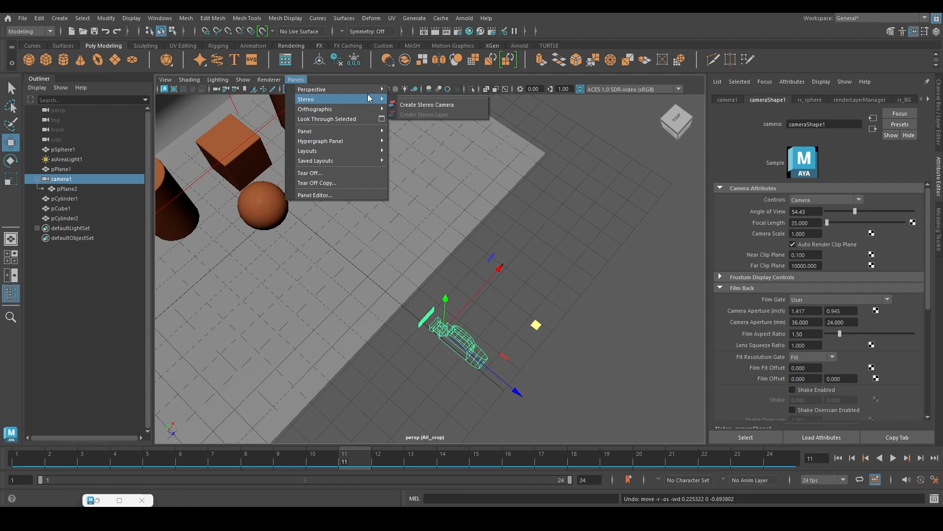
left_click(327, 118)
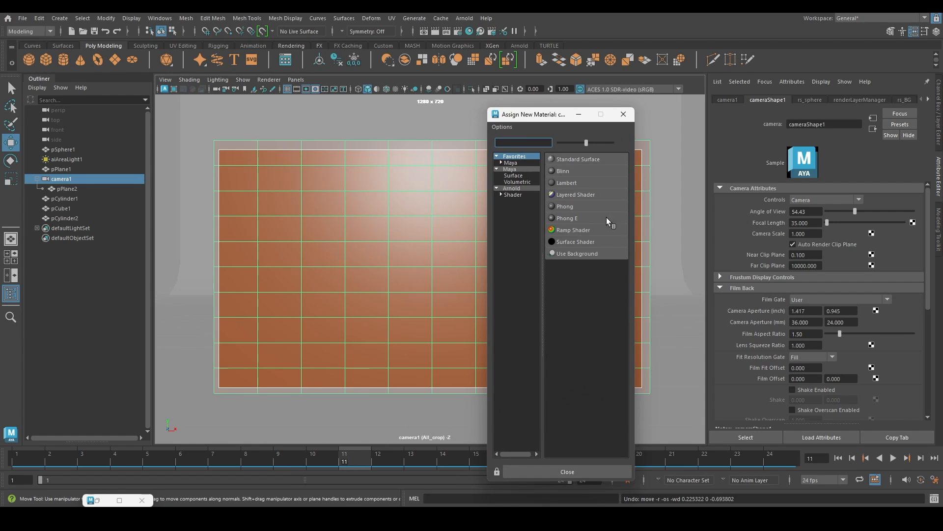
- Assign a new Arnold aiStandardSurface material to pPlane2
left_click(513, 196)
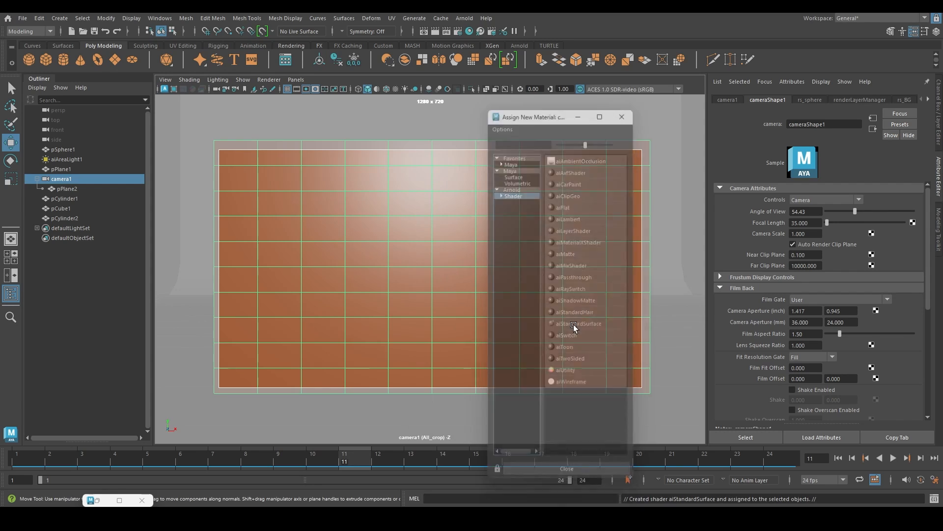
left_click(582, 324)
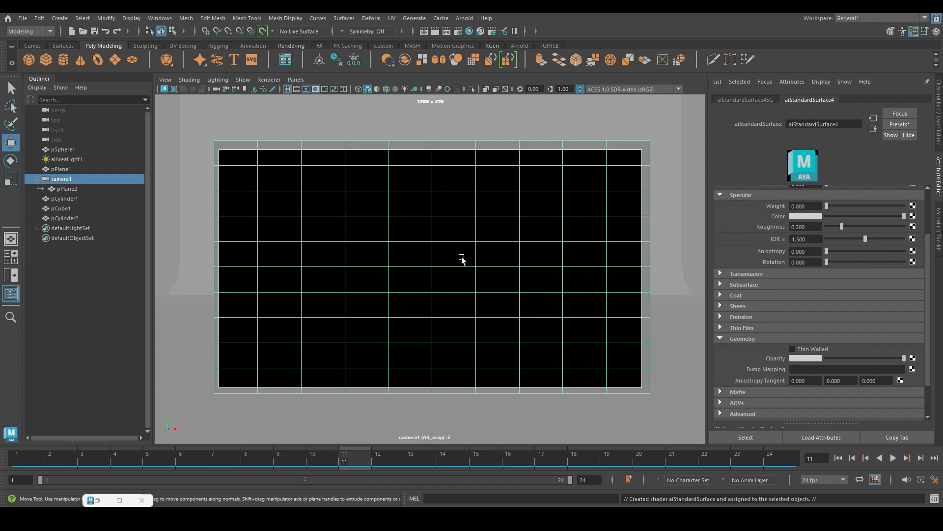
mouse_move(638, 149)
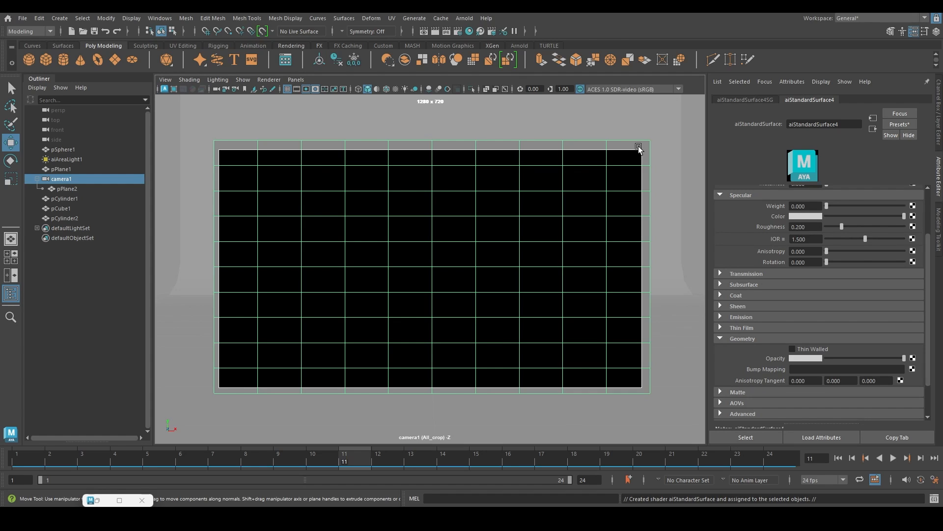
mouse_move(480, 416)
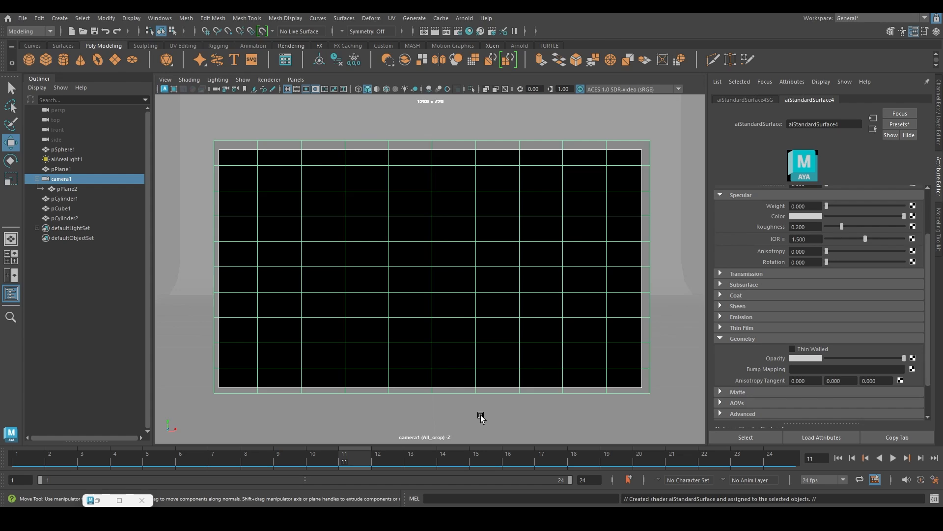
mouse_move(510, 274)
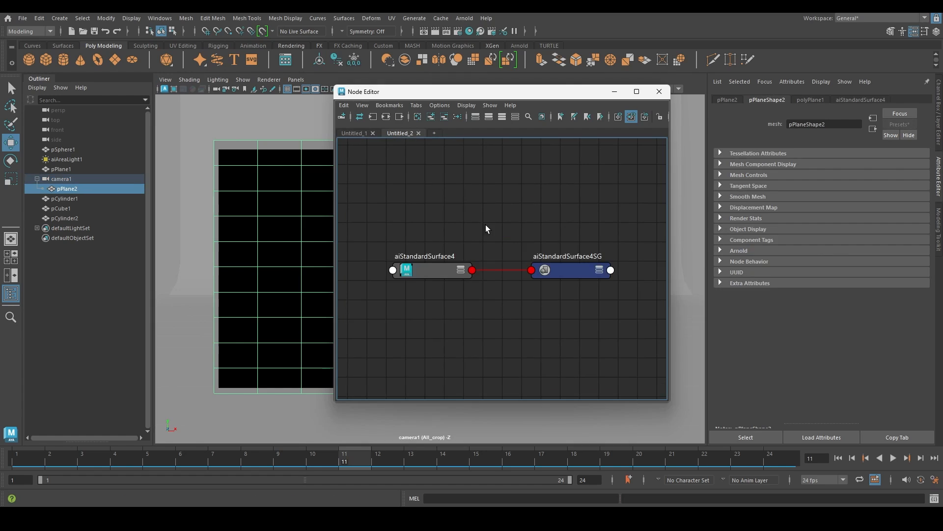
- Rename the material render_mask and load render_mask.01.exr into a new file node
type("render_mask")
type("file")
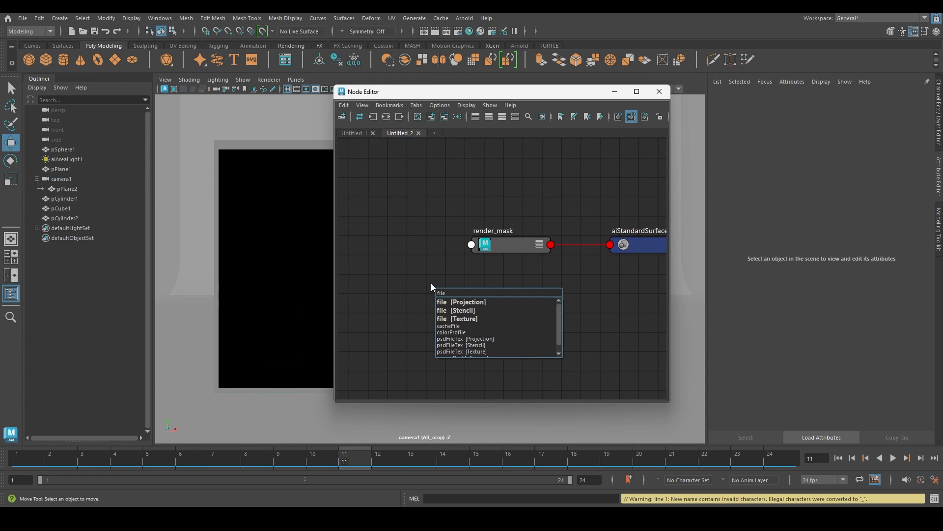
left_click(457, 318)
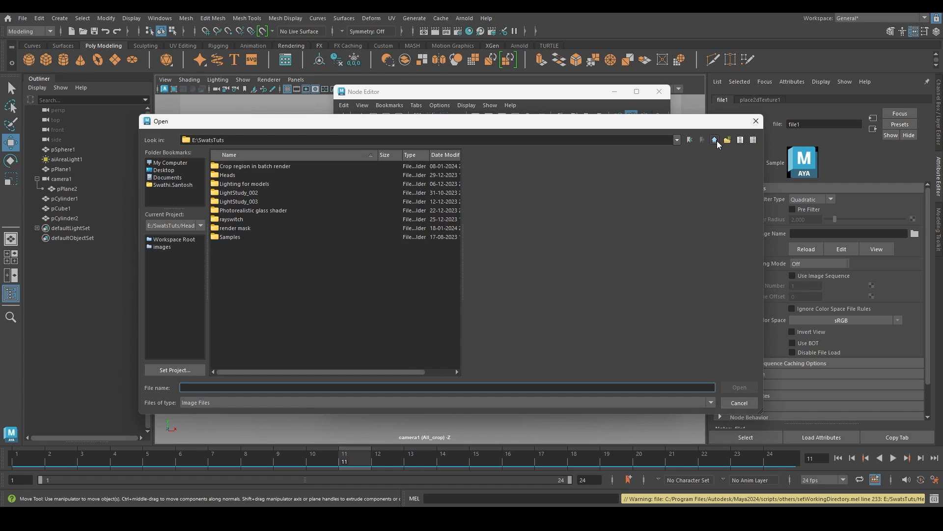
double_click(235, 227)
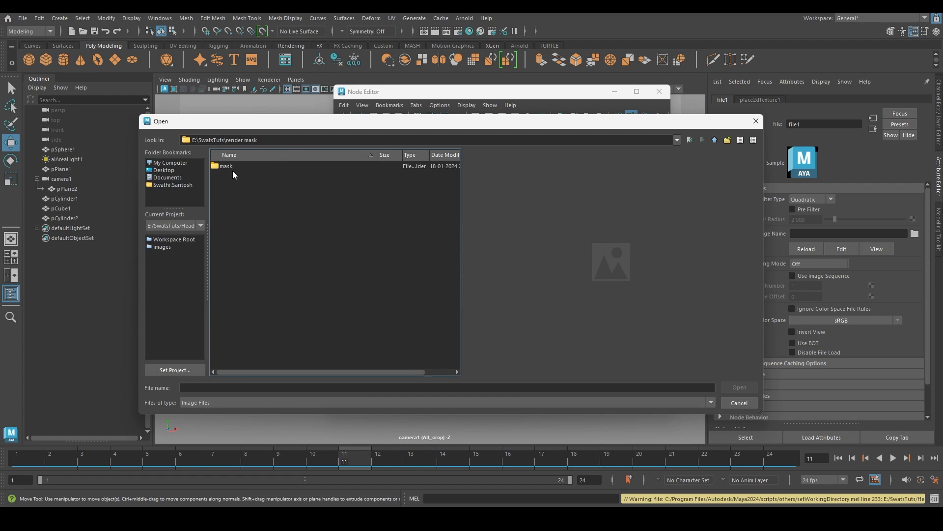
double_click(226, 165)
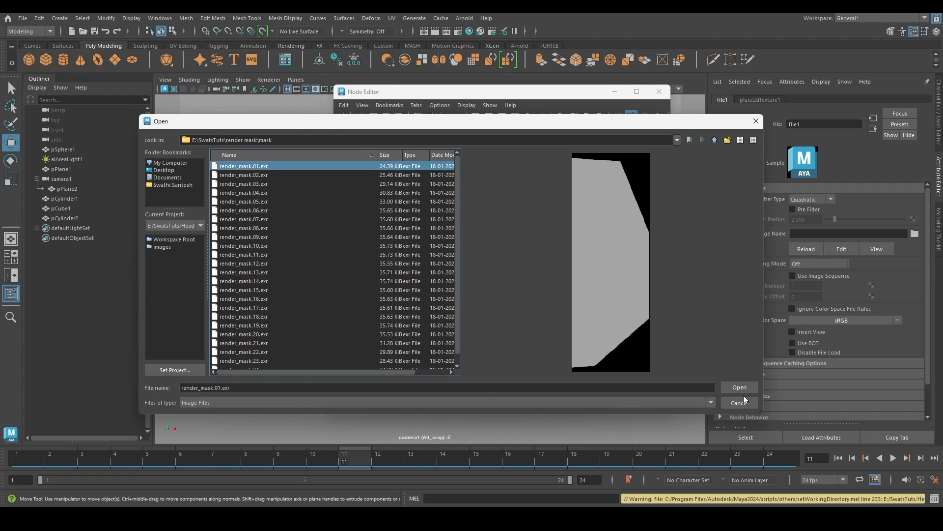
left_click(739, 387)
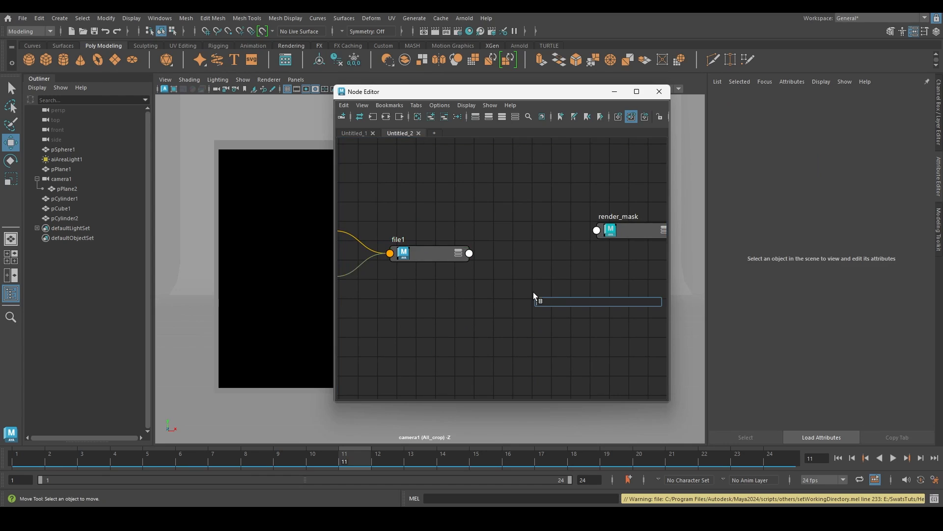
- Create a projection node and wire the file's colour into its image
type("proje")
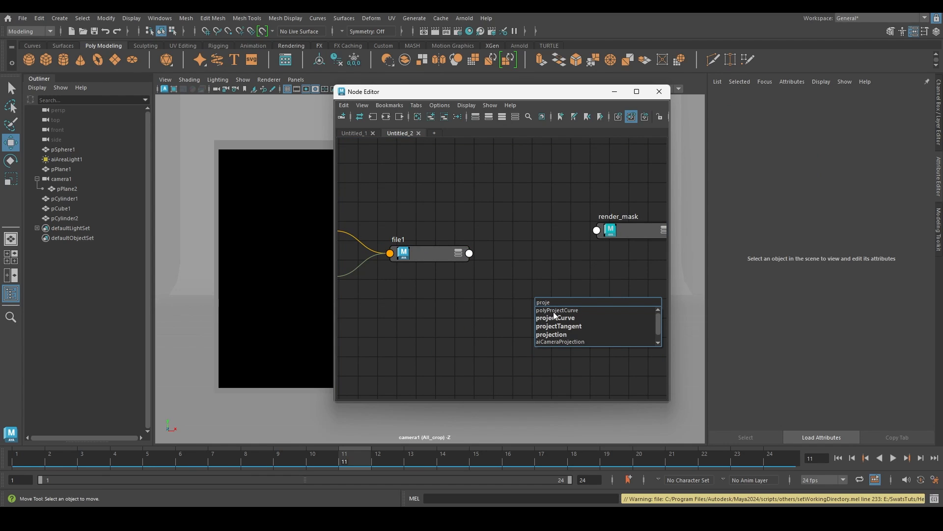
left_click(550, 334)
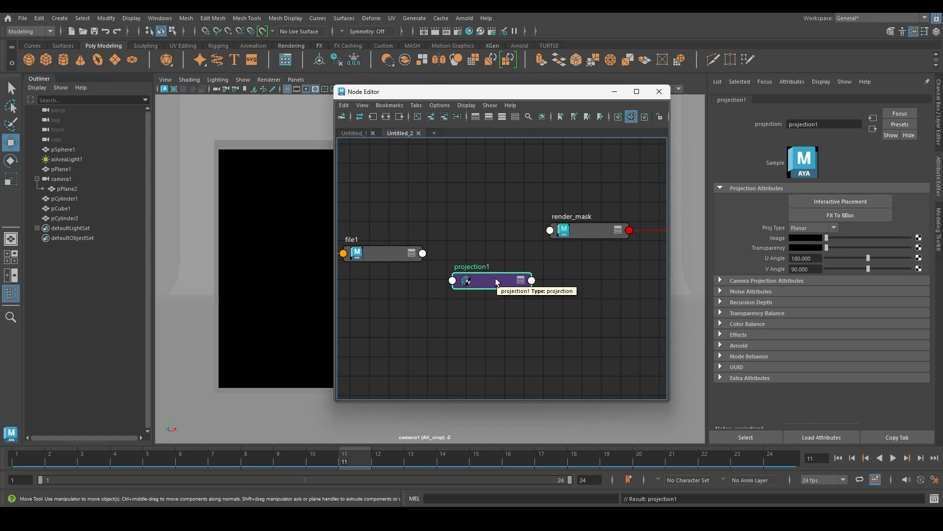
mouse_move(505, 330)
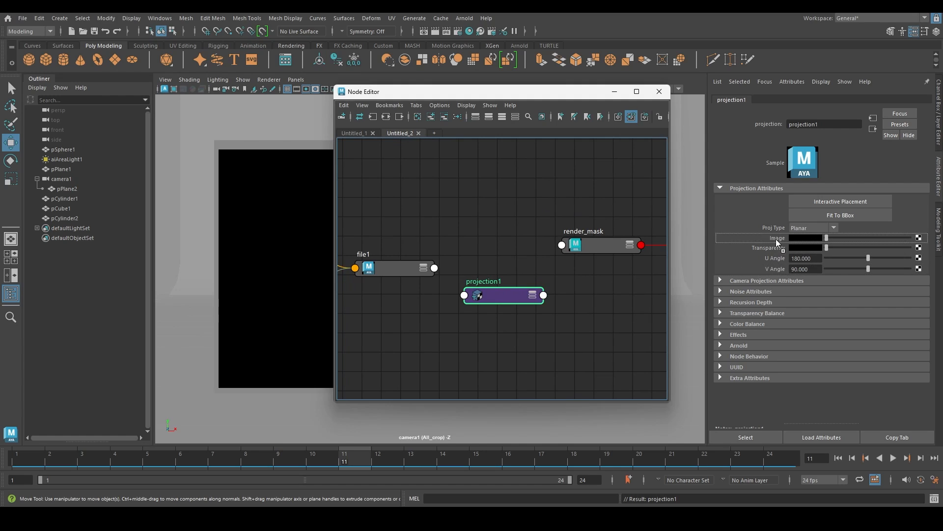
left_click_drag(434, 267, 463, 294)
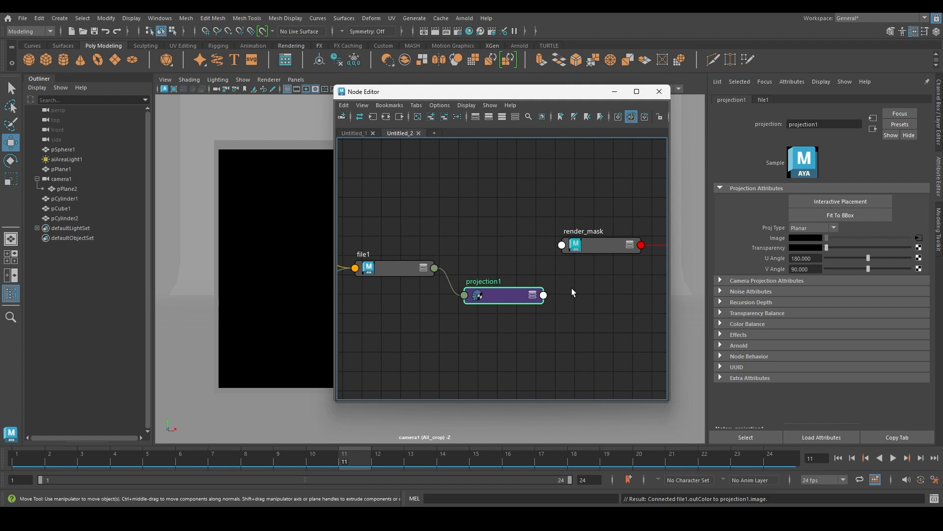
mouse_move(478, 493)
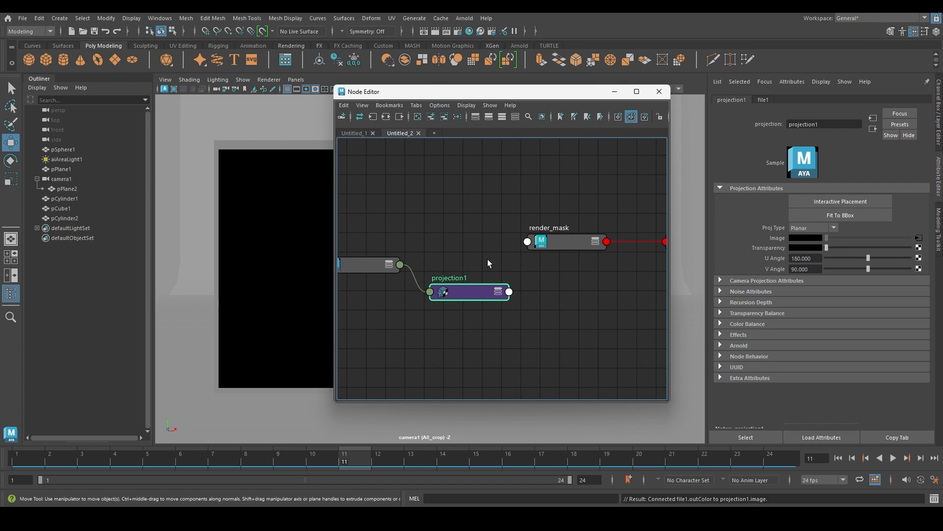
- Set projection1 to Perspective, linked to cameraShape1, feeding render_mask
left_click(813, 227)
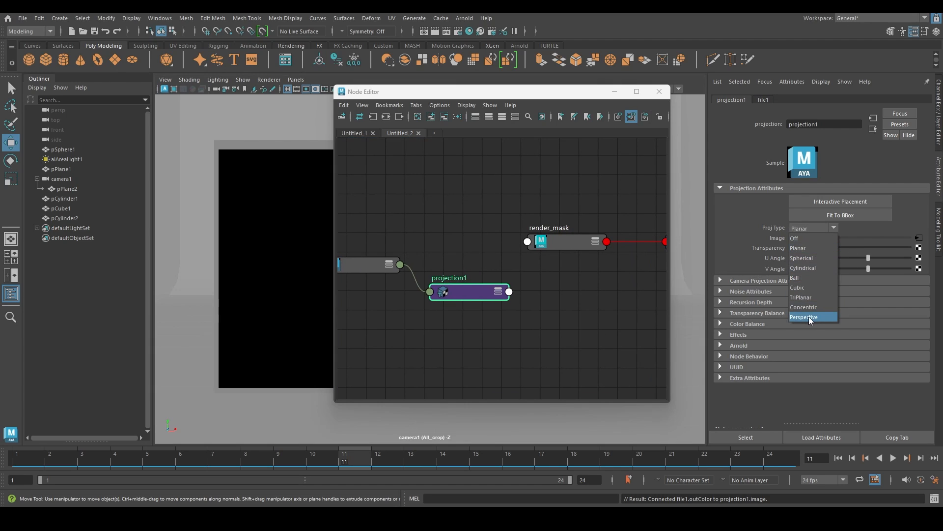
left_click(804, 316)
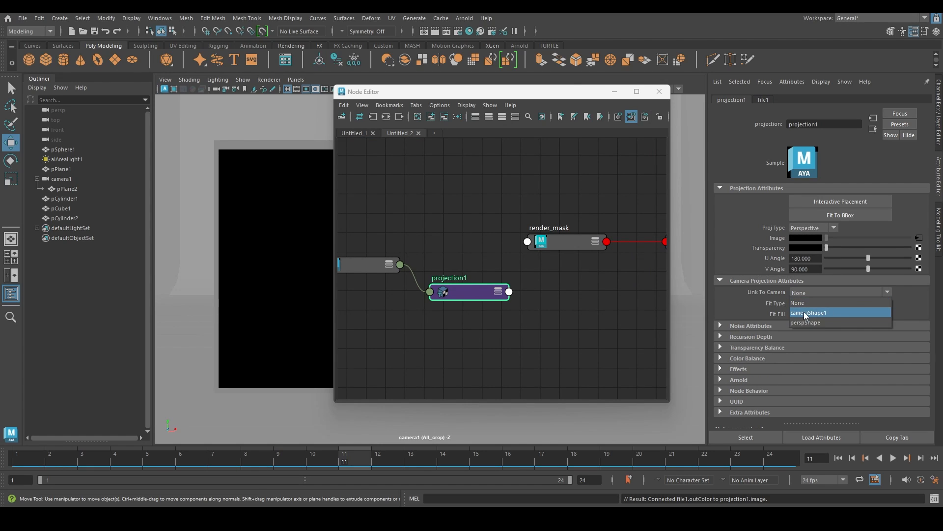
left_click(809, 312)
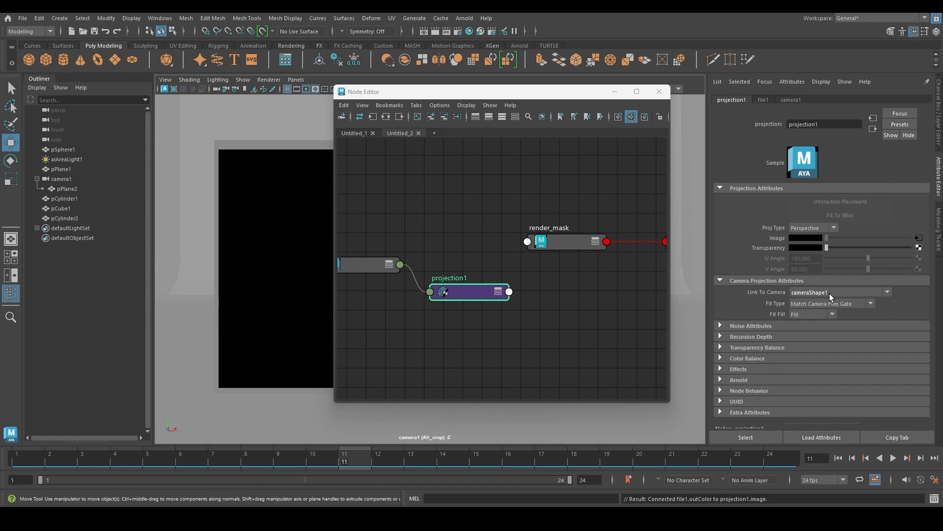
left_click(832, 303)
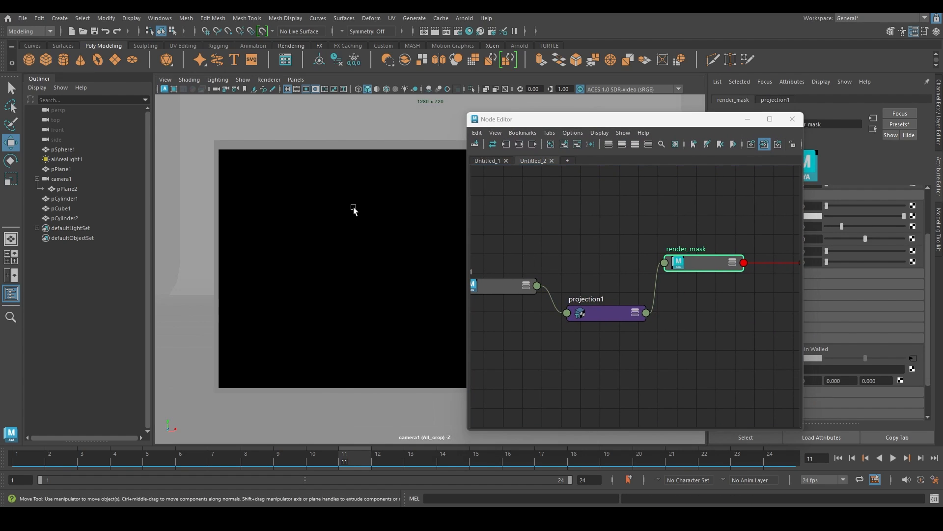
- Open Arnold RenderView and start an IPR render of camera1
left_click(67, 188)
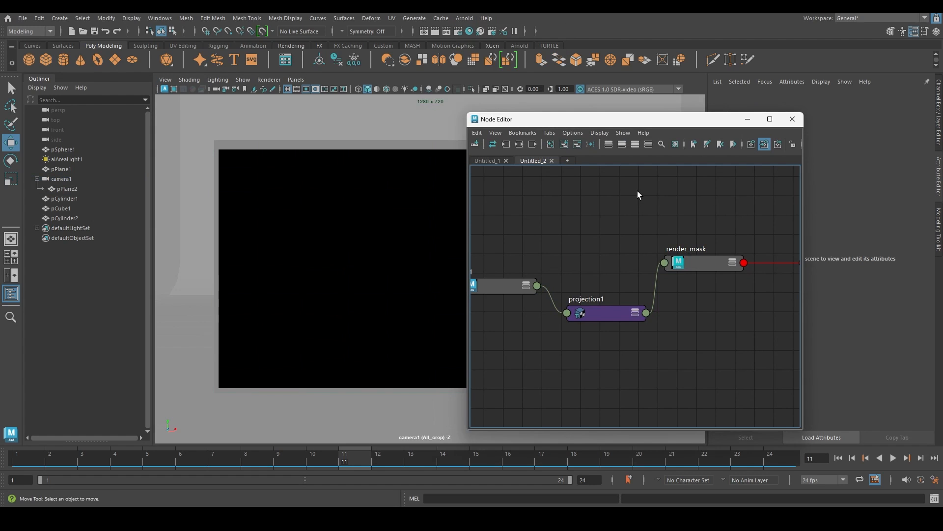
left_click(463, 18)
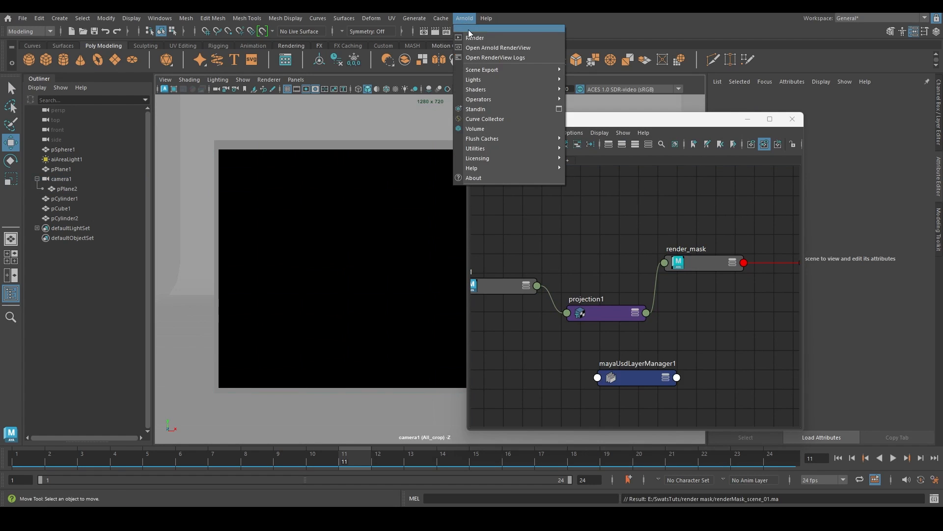
left_click(498, 48)
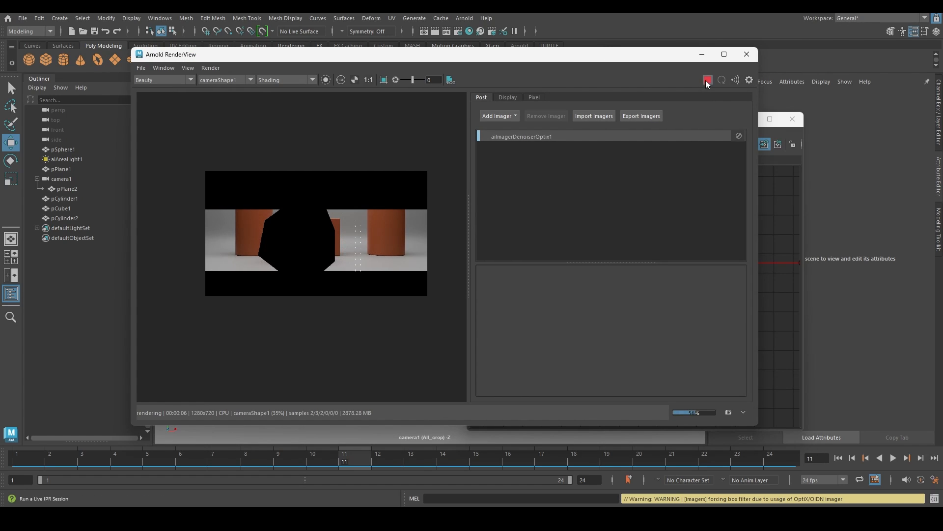
left_click(707, 79)
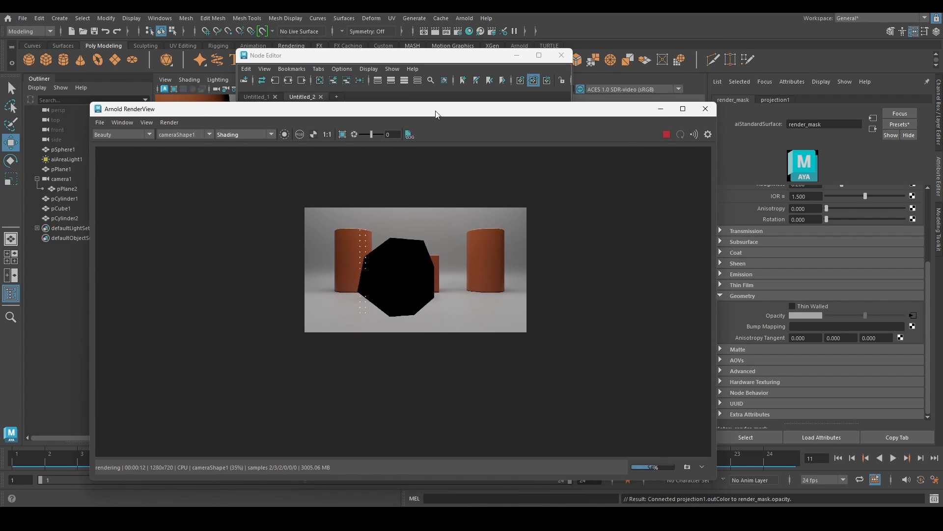
left_click_drag(436, 108, 440, 101)
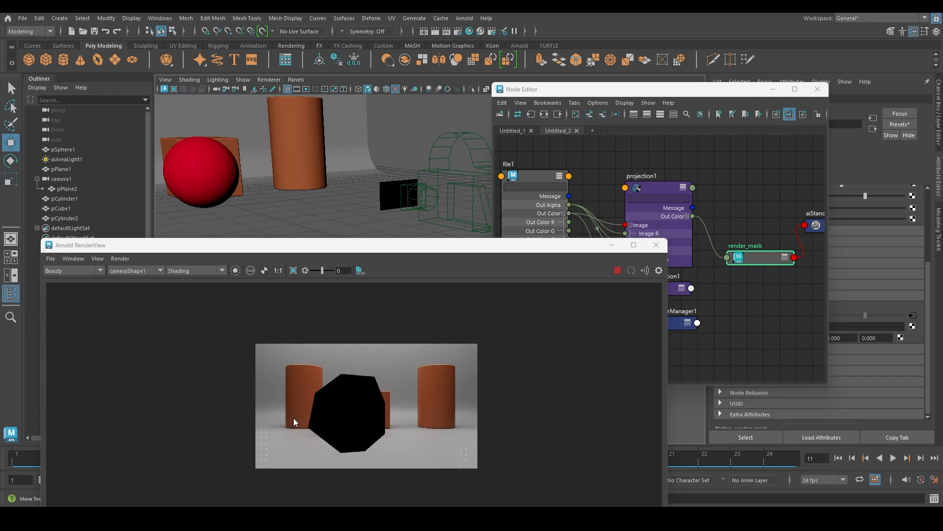
mouse_move(418, 443)
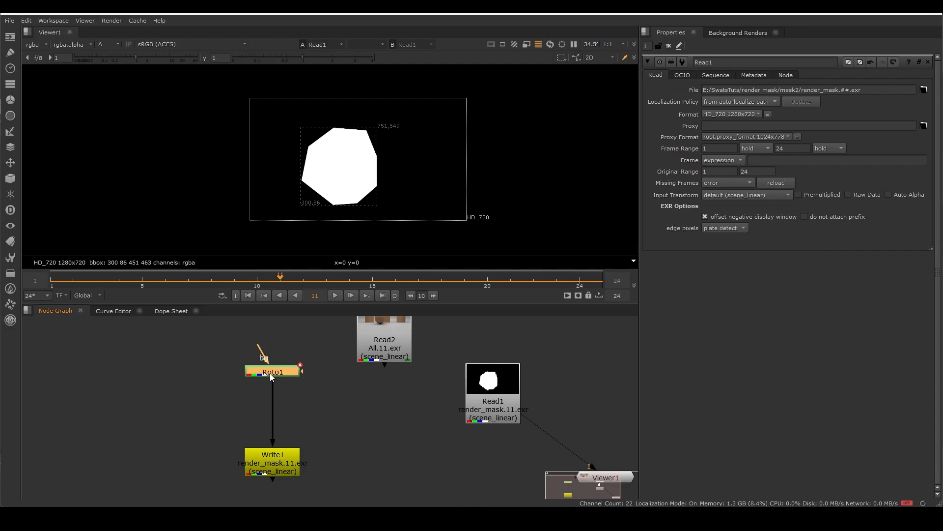
- Insert an Invert node between Roto1 and Write1 and view Write1's output
type("inver")
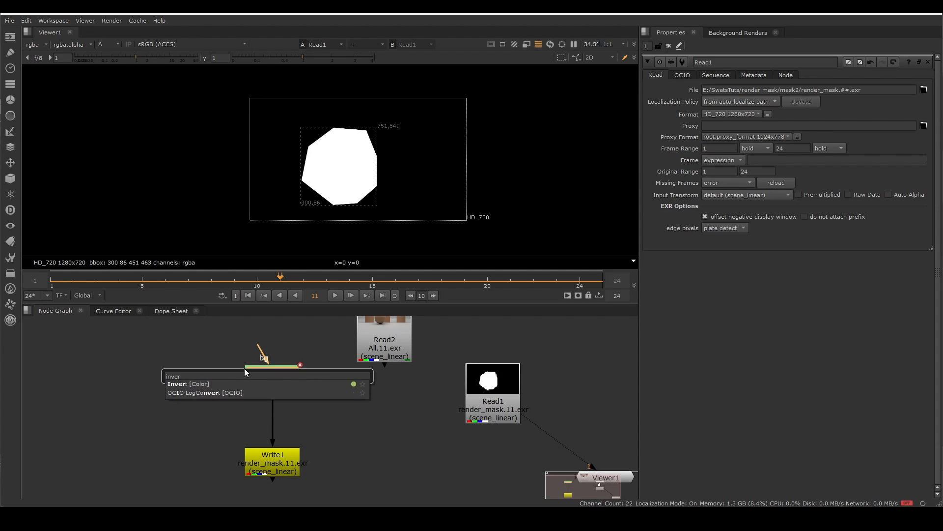
left_click(177, 383)
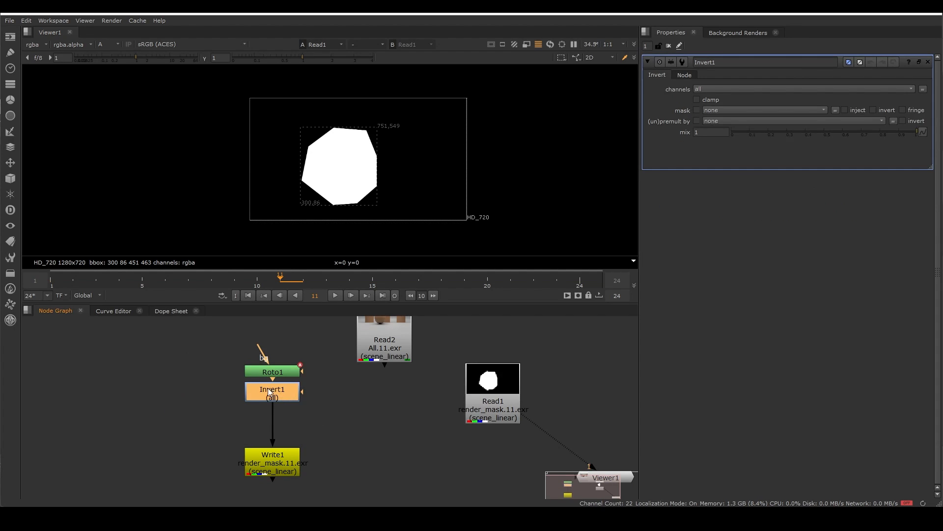
left_click(271, 463)
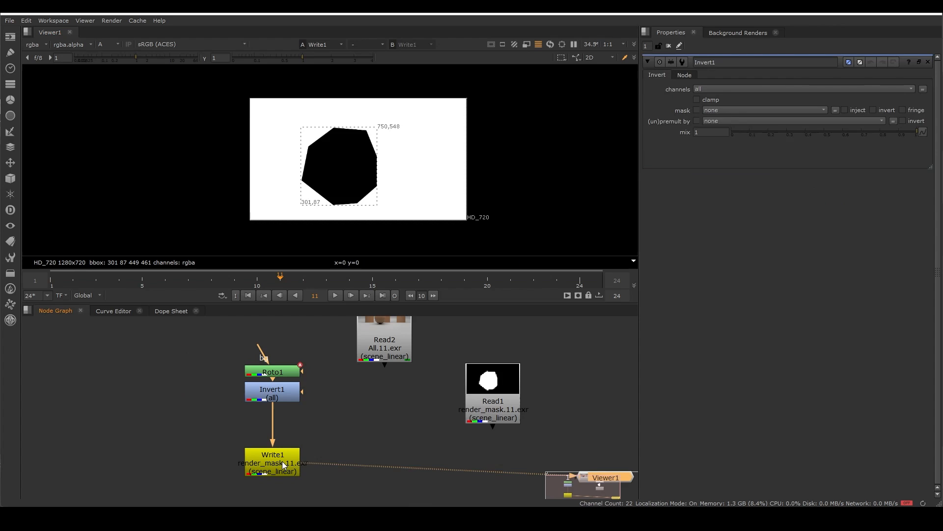
left_click(272, 459)
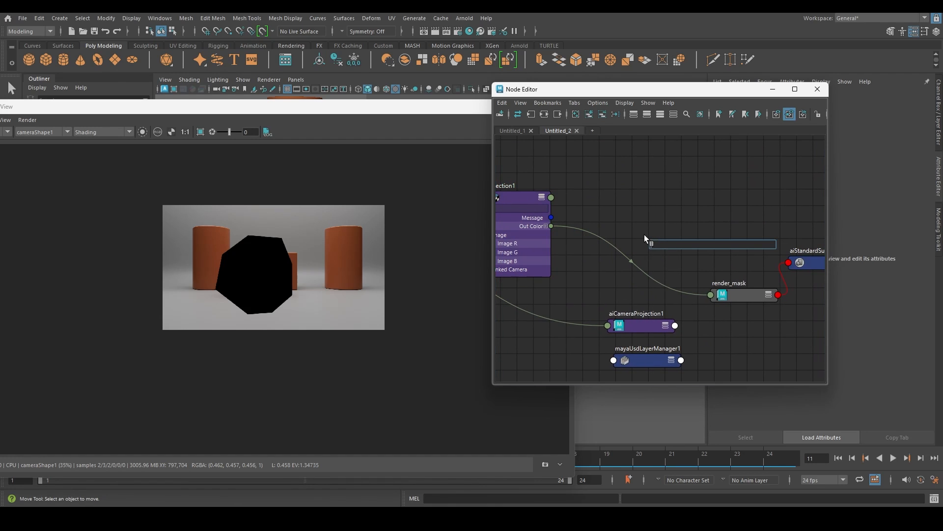
- Add an aiRange node with output min 1 and max 0, driving render_mask opacity
type("aira")
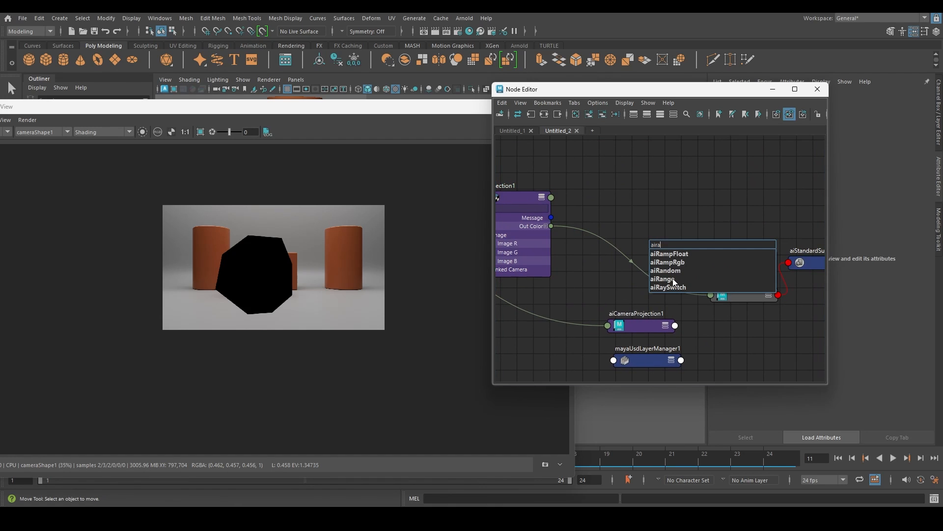
left_click(661, 279)
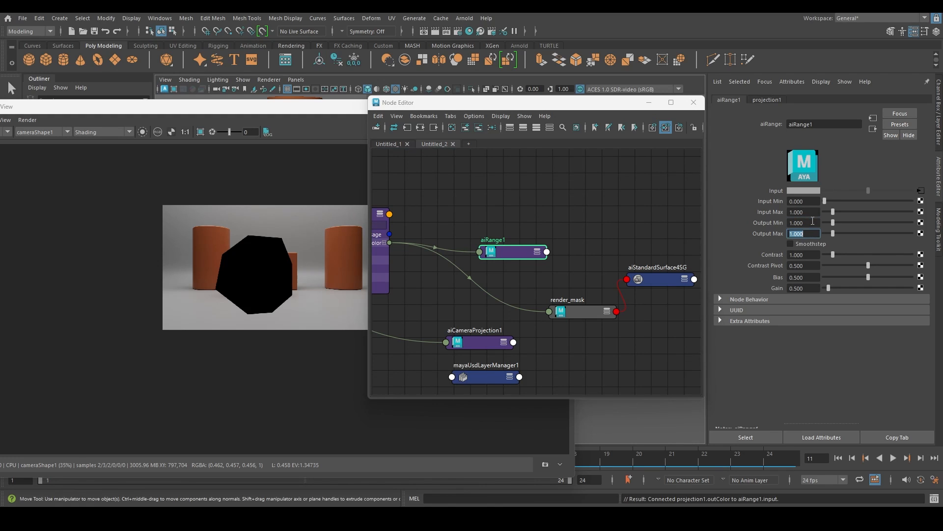
type("0.000")
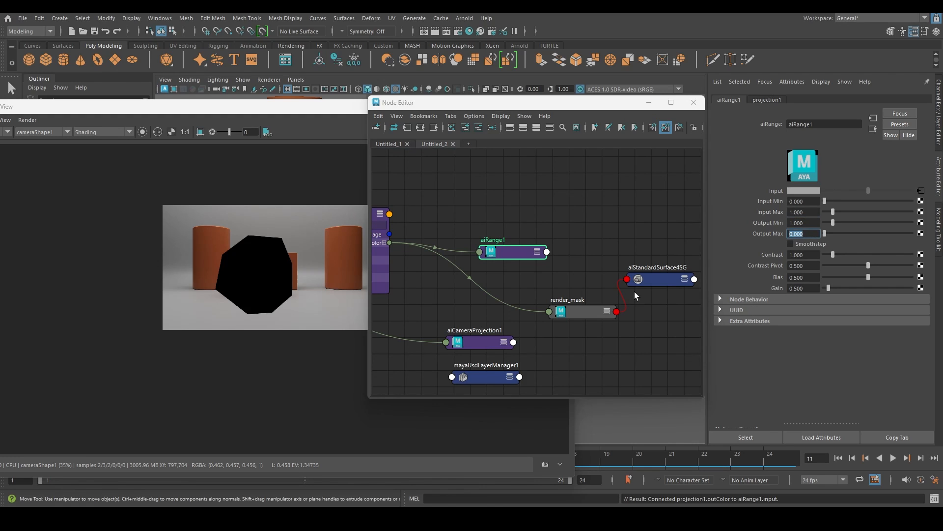
left_click(581, 311)
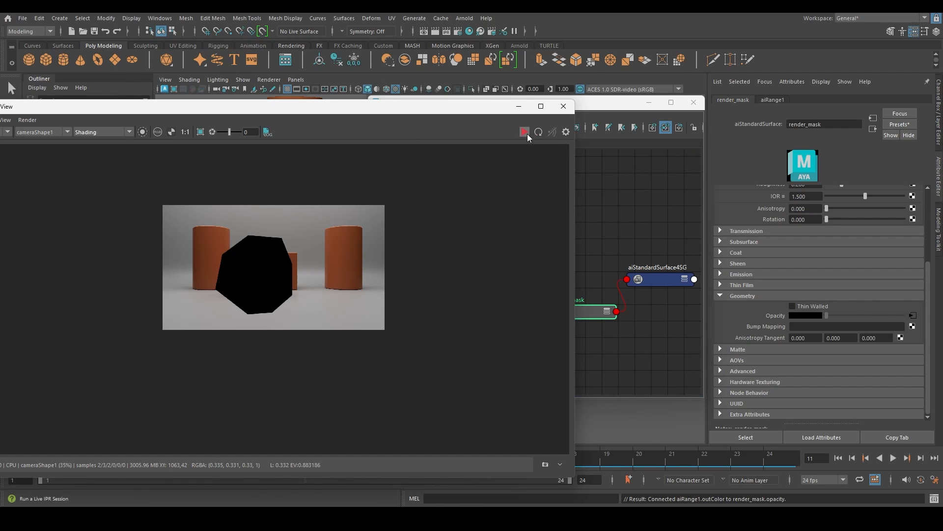
- Restart the IPR and check the mask on the first and a later frame
left_click(524, 132)
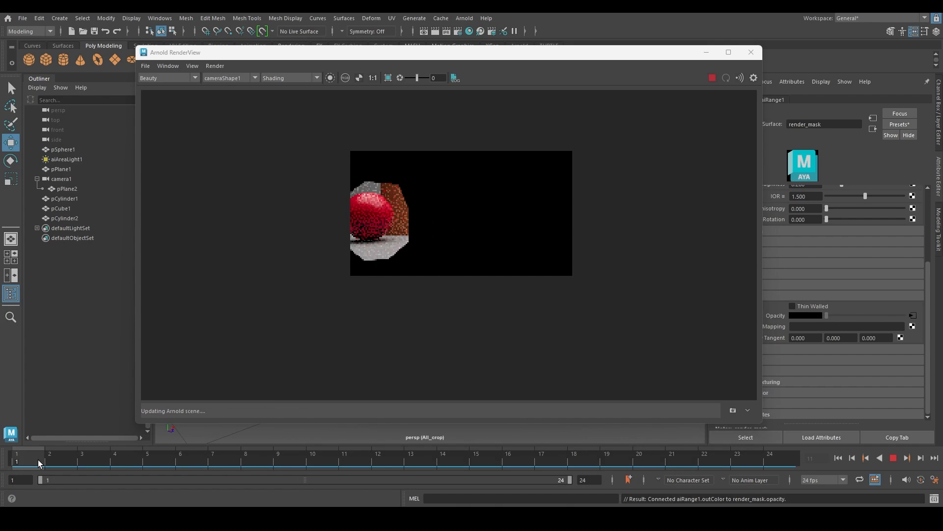
left_click(277, 457)
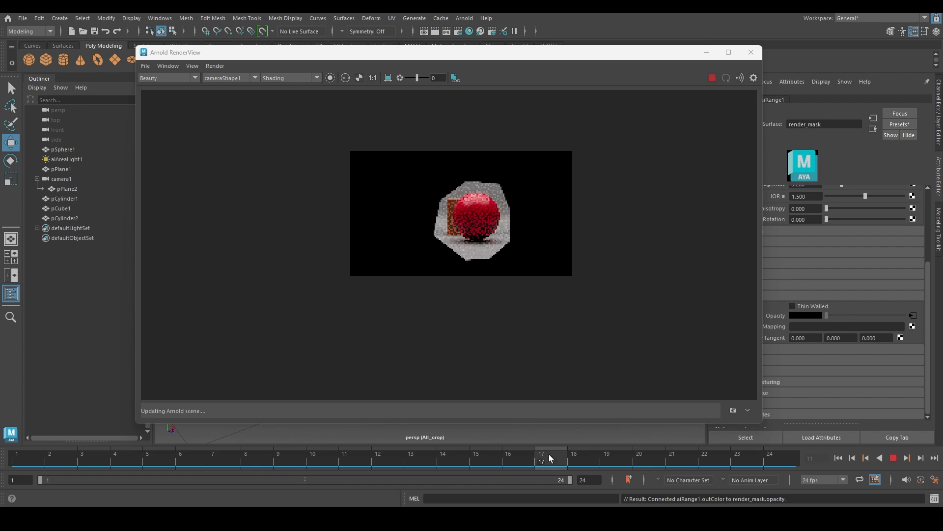
left_click(737, 457)
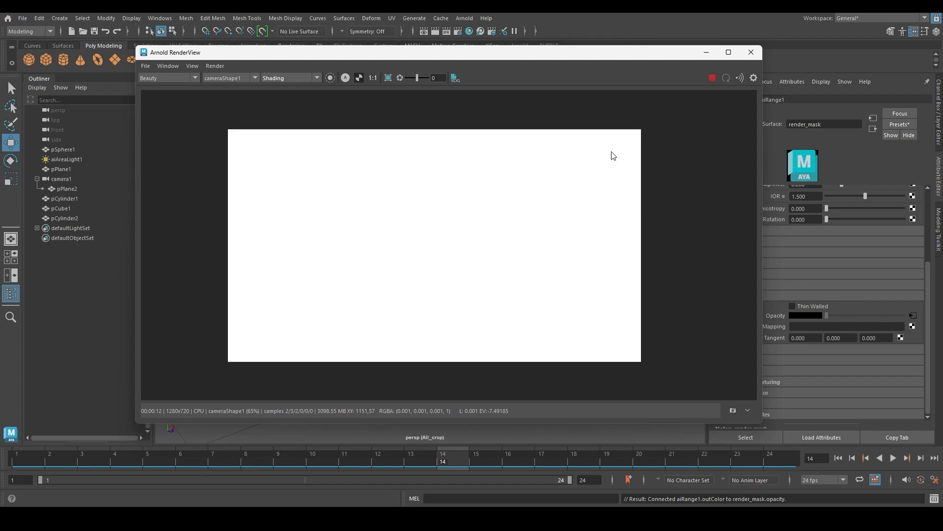
mouse_move(227, 341)
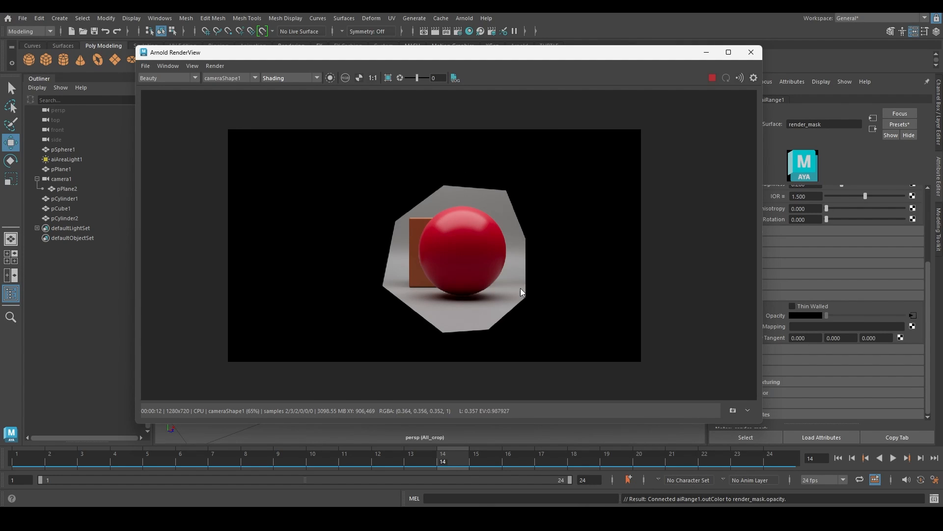
mouse_move(436, 338)
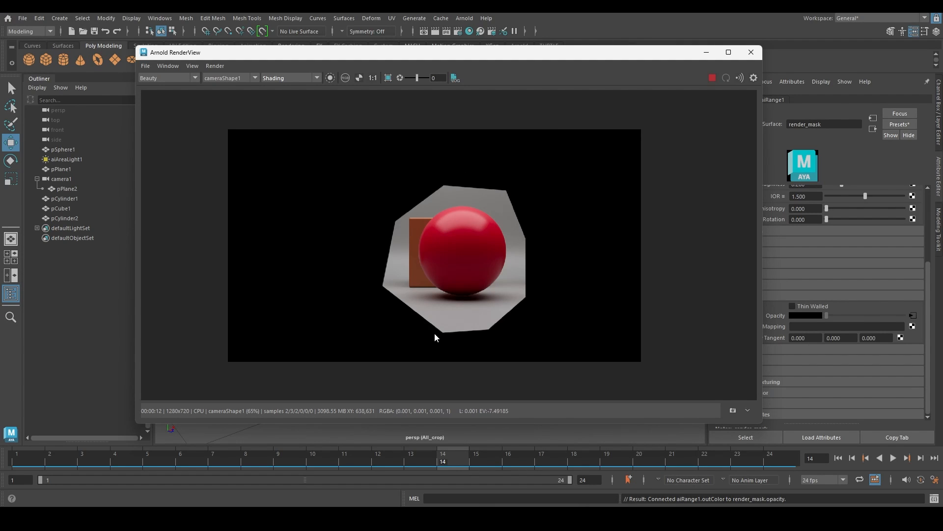
mouse_move(513, 244)
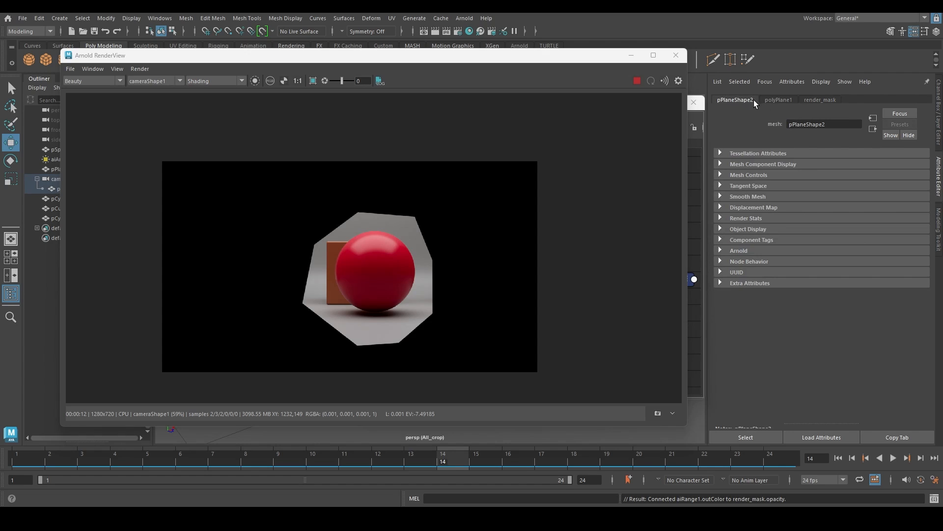
mouse_move(746, 218)
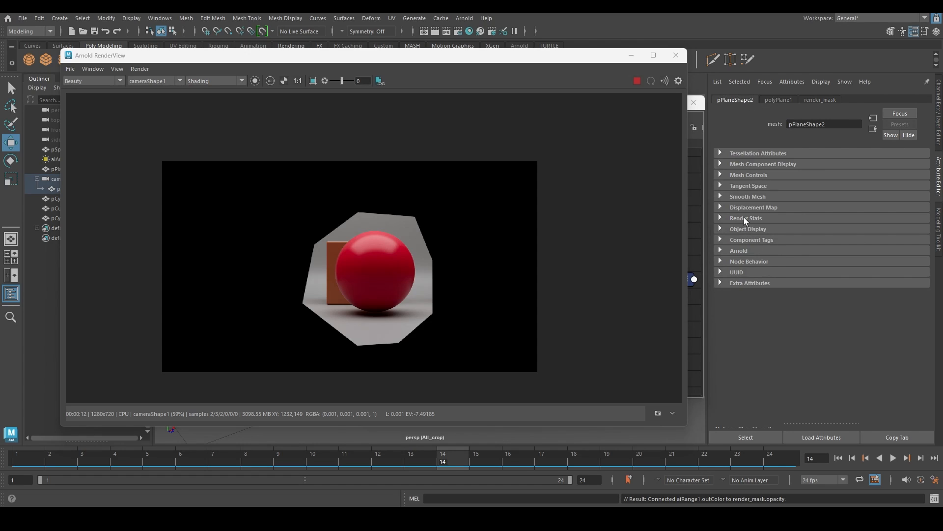
- Toggle Matte off and back on for pPlaneShape2, then stop the IPR
left_click(739, 249)
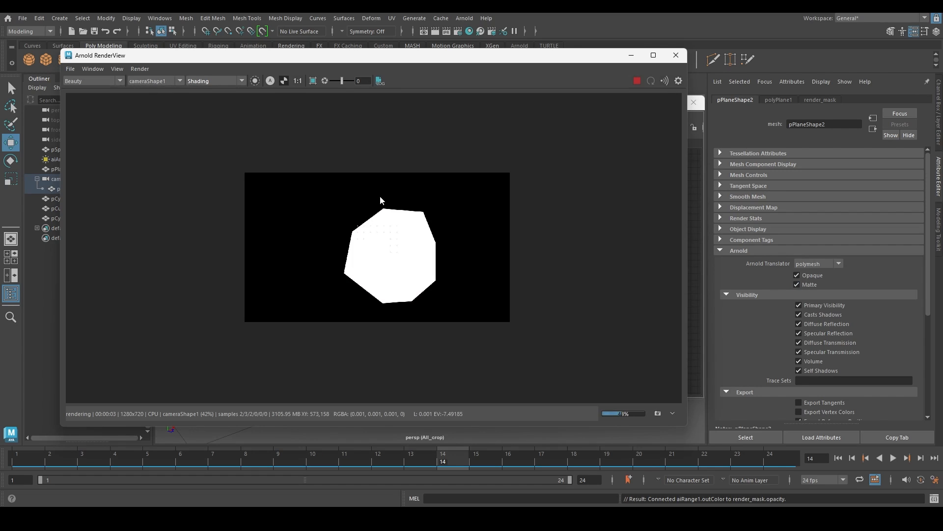
left_click(799, 284)
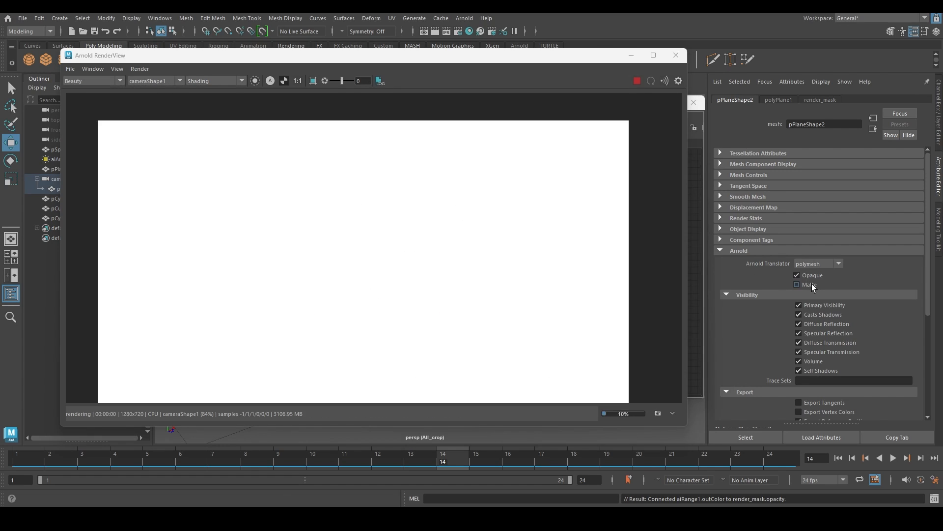
left_click(798, 284)
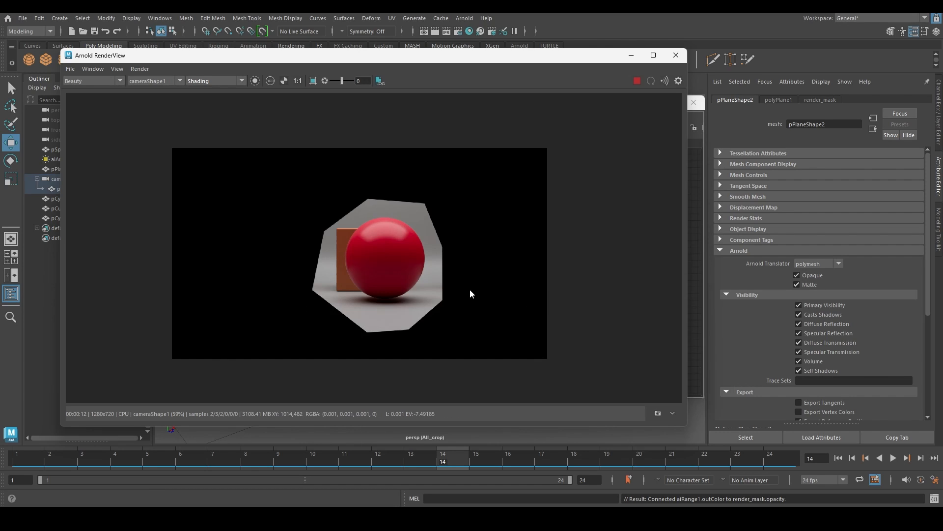
mouse_move(637, 80)
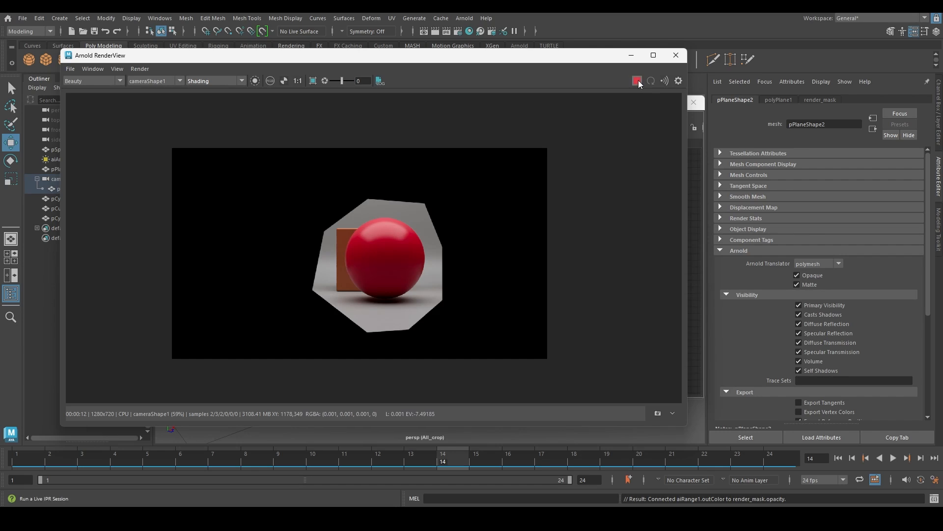
left_click(637, 81)
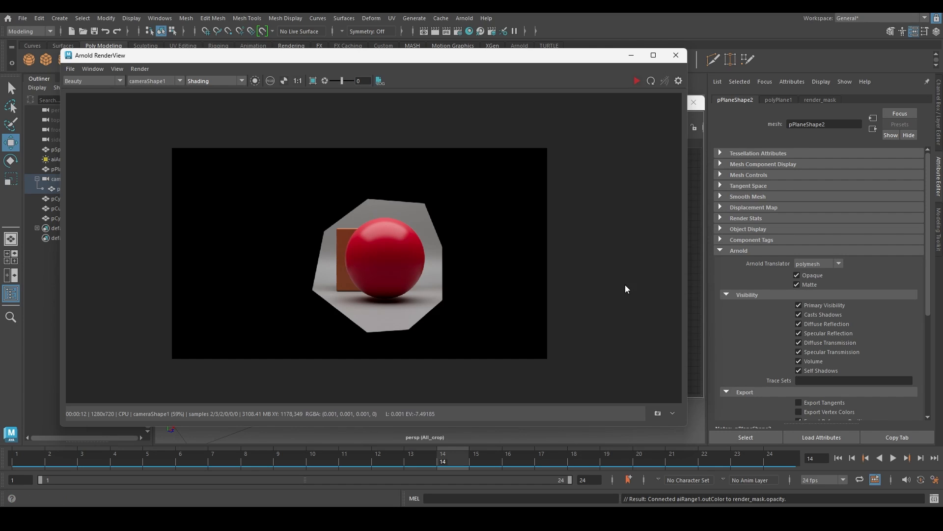